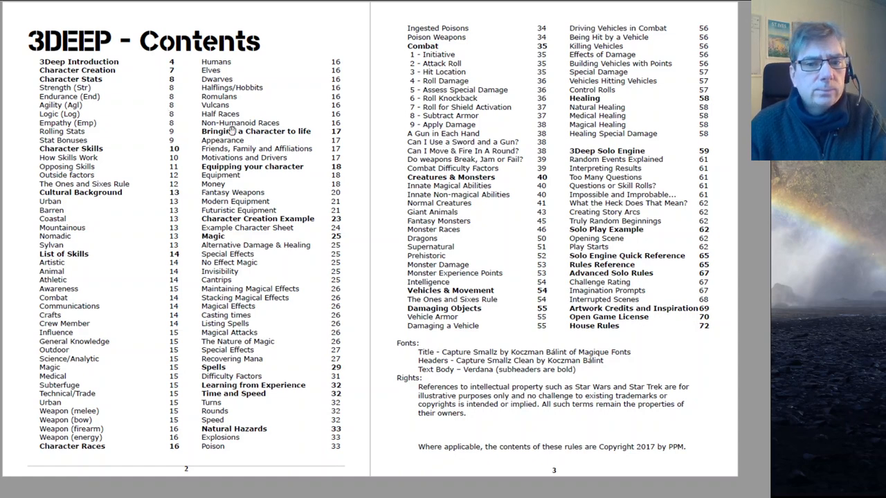
{"action": "mouse_move", "coordinate": [474, 257]}
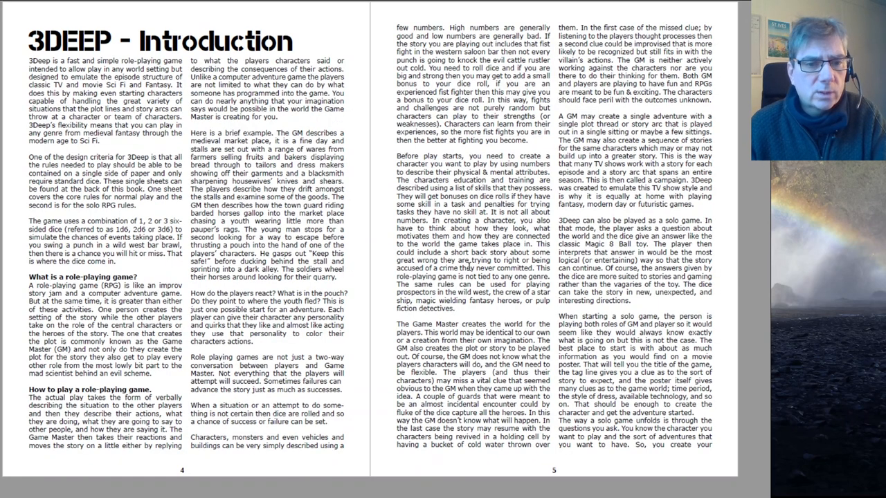
{"action": "mouse_move", "coordinate": [383, 187]}
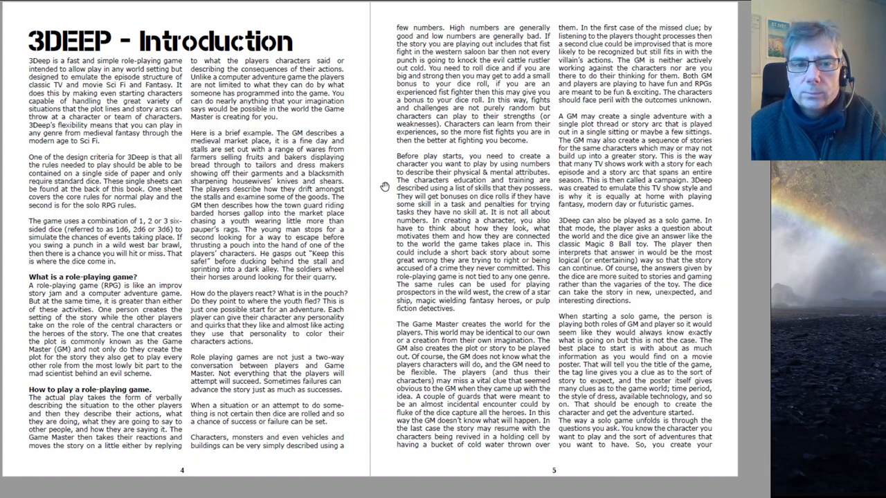
{"action": "scroll", "scroll_direction": "down", "scroll_amount": 3}
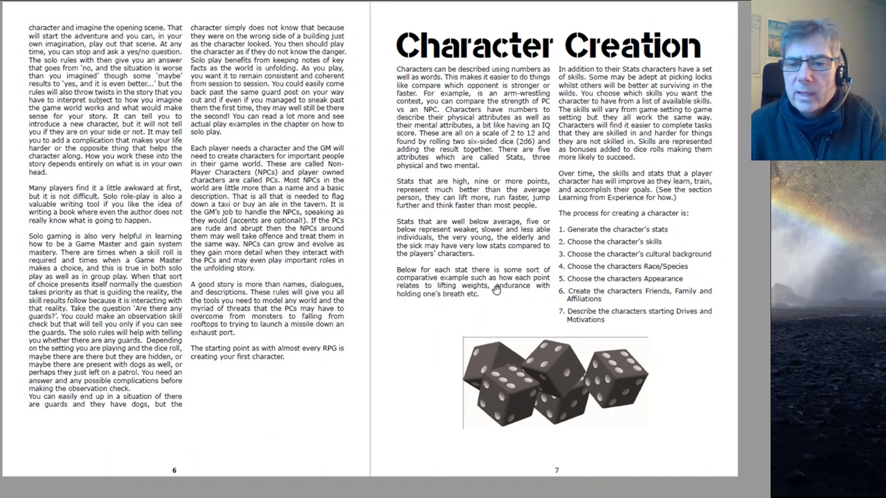
{"action": "mouse_move", "coordinate": [588, 295]}
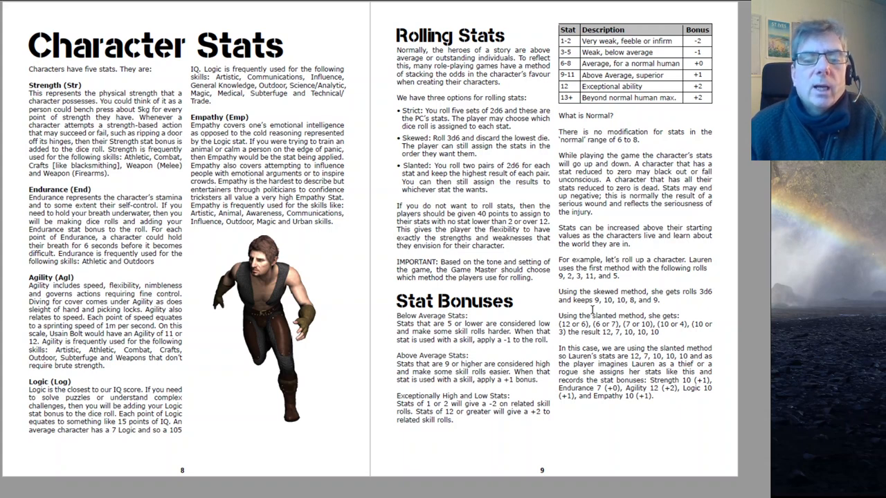
{"action": "mouse_move", "coordinate": [151, 111]}
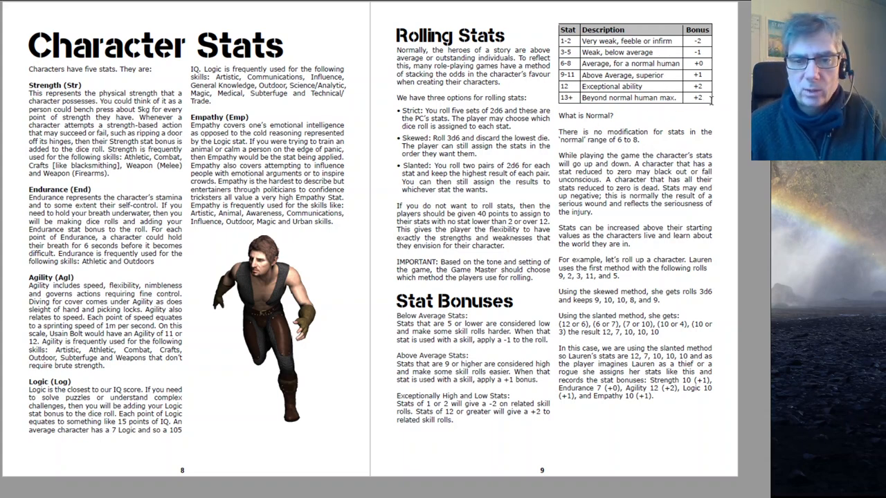
{"action": "mouse_move", "coordinate": [549, 296]}
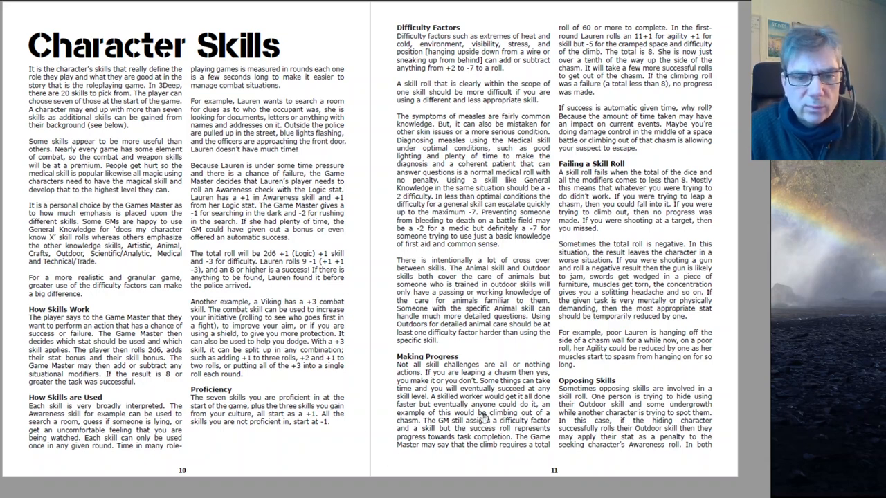
{"action": "mouse_move", "coordinate": [484, 417]}
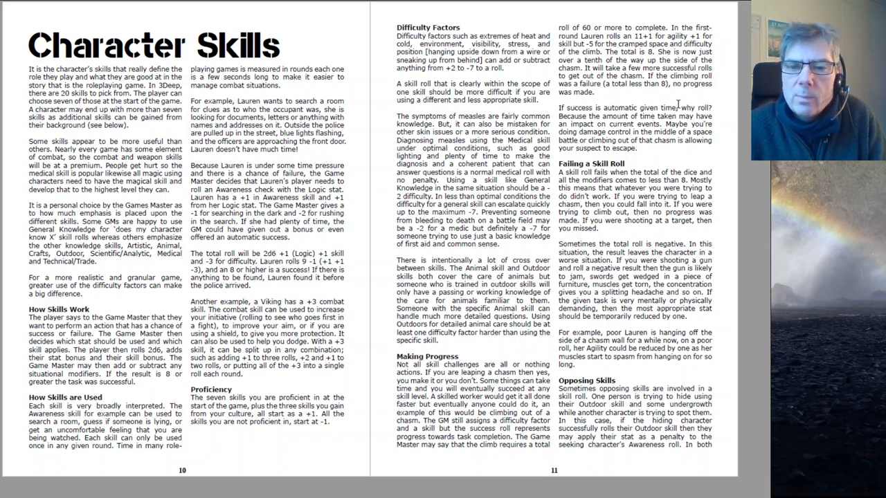
{"action": "mouse_move", "coordinate": [635, 236]}
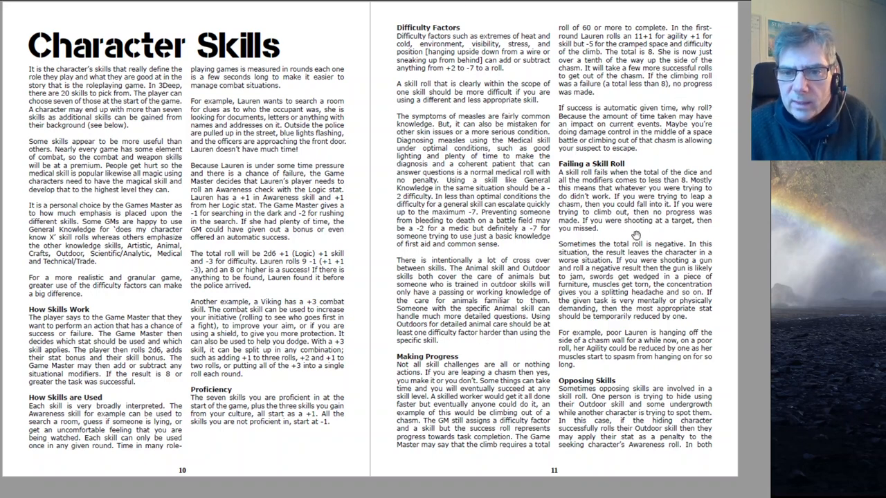
{"action": "mouse_move", "coordinate": [633, 234]}
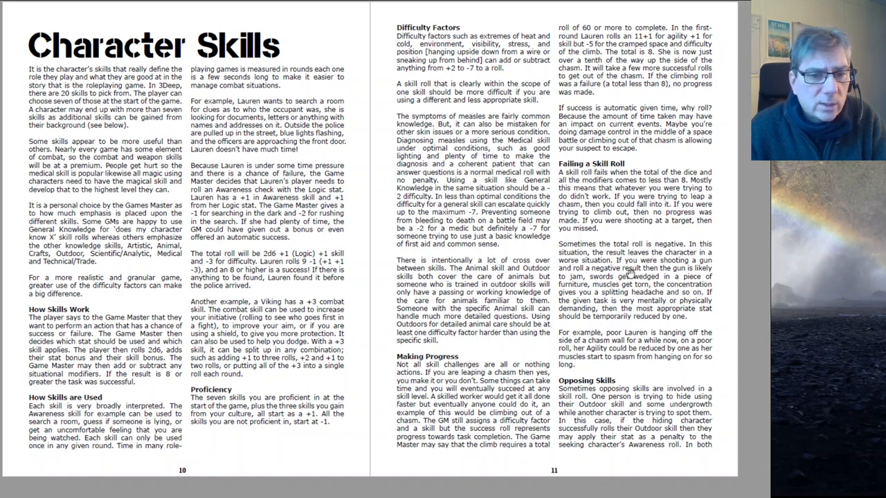
{"action": "scroll", "scroll_direction": "down", "scroll_amount": 3}
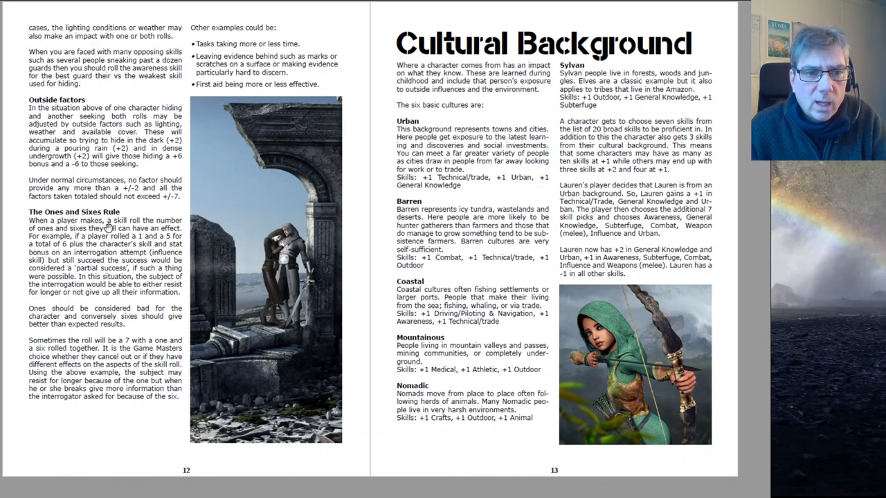
{"action": "mouse_move", "coordinate": [74, 315]}
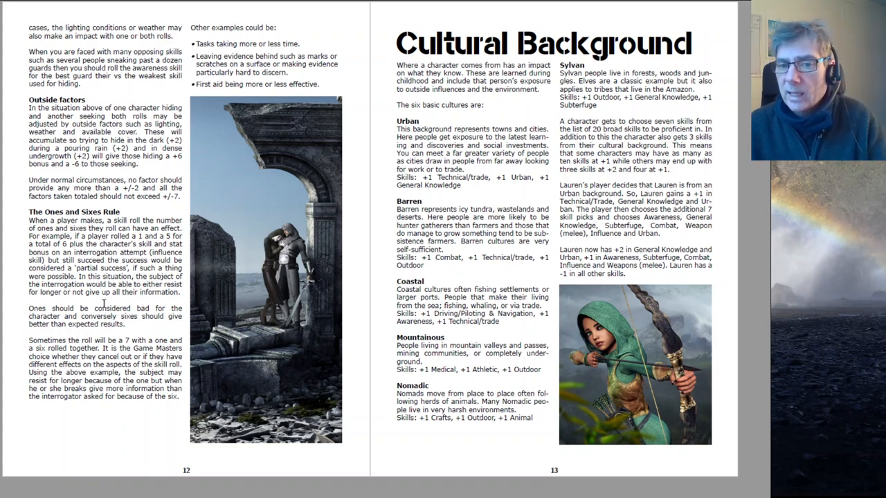
{"action": "mouse_move", "coordinate": [103, 303]}
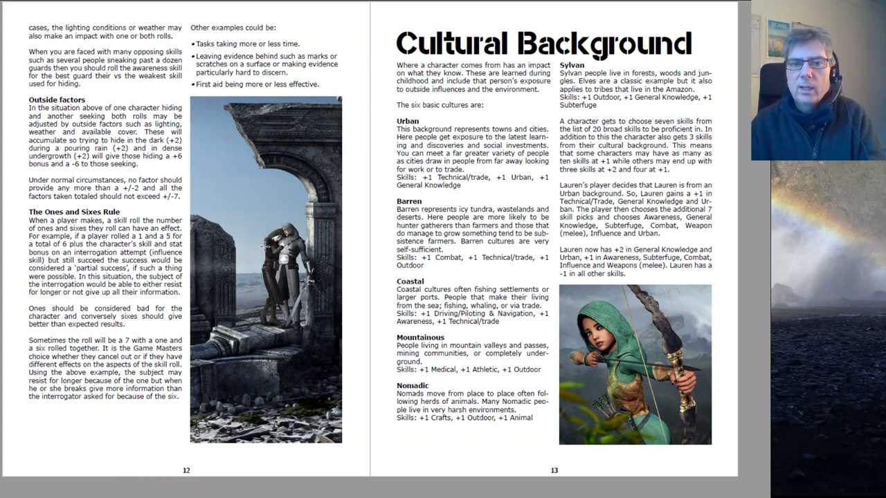
{"action": "mouse_move", "coordinate": [457, 153]}
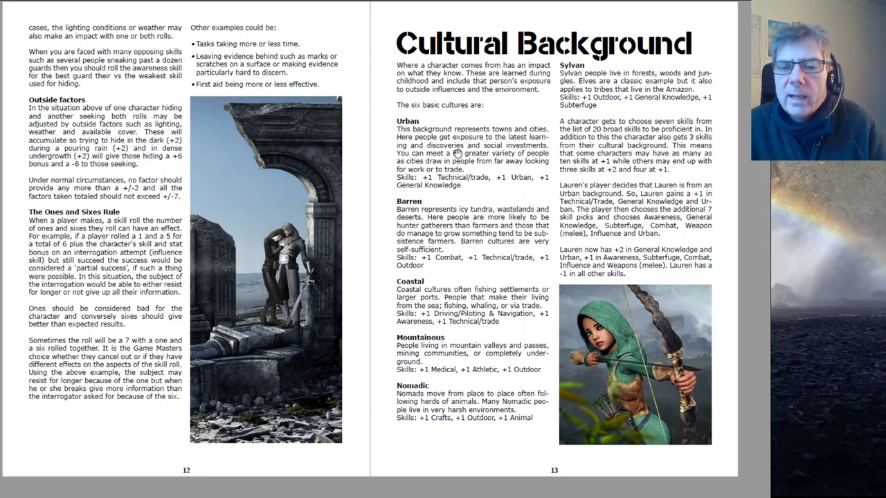
{"action": "mouse_move", "coordinate": [530, 189]}
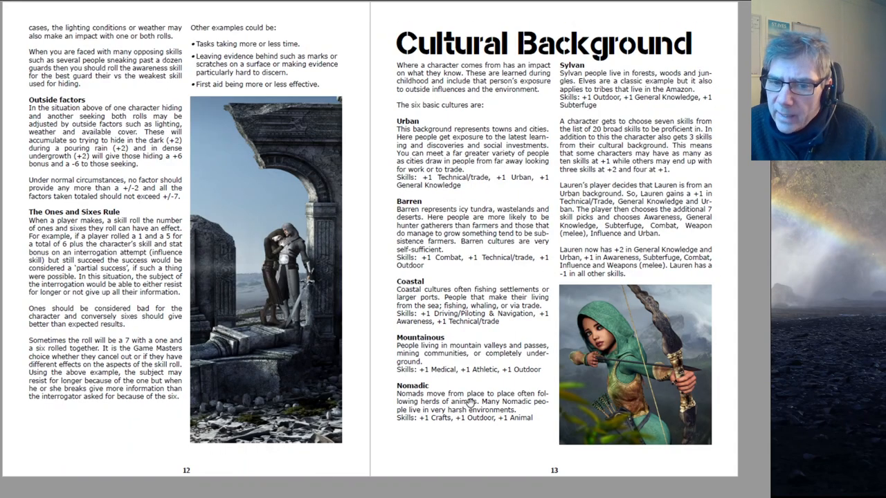
{"action": "mouse_move", "coordinate": [514, 99]}
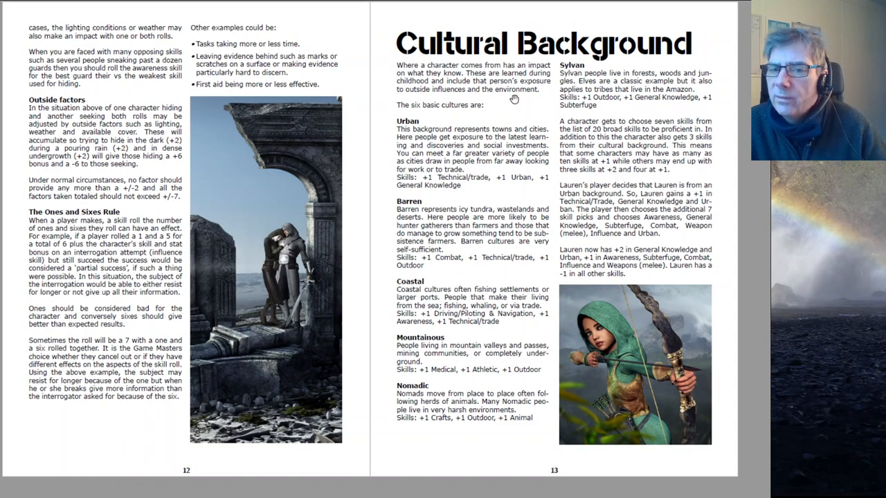
{"action": "mouse_move", "coordinate": [453, 359]}
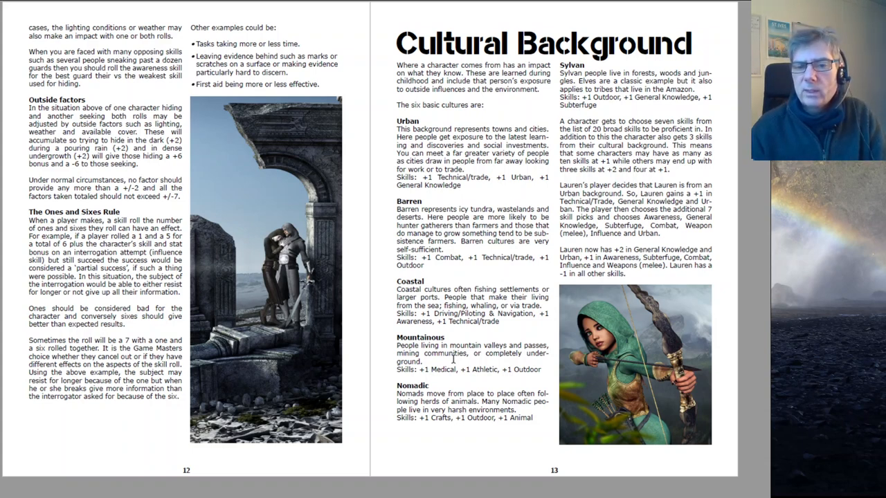
{"action": "mouse_move", "coordinate": [437, 139]}
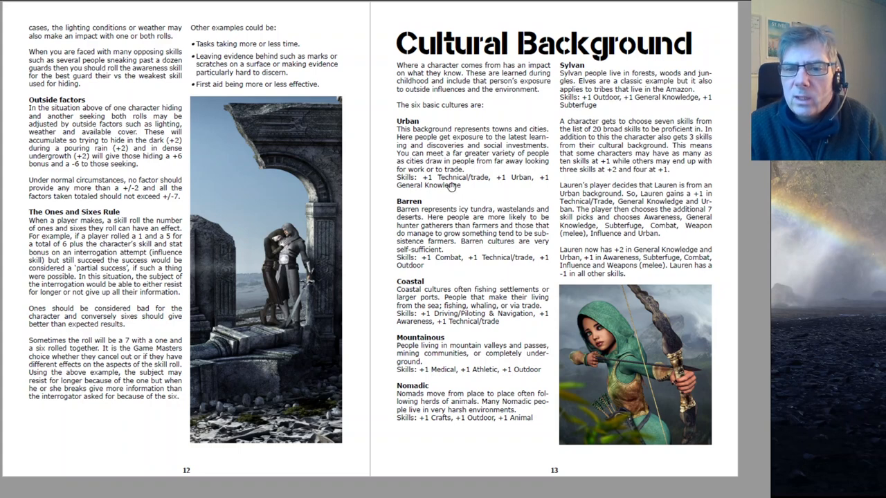
{"action": "mouse_move", "coordinate": [446, 473]}
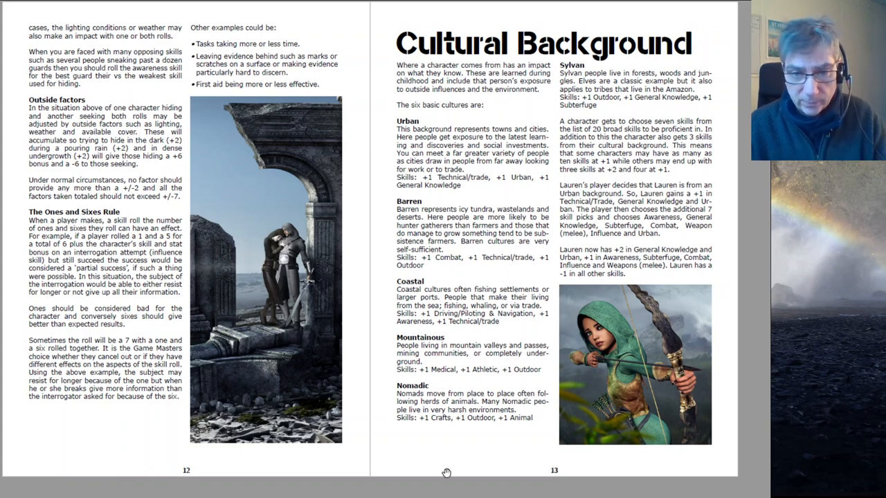
{"action": "mouse_move", "coordinate": [447, 455]}
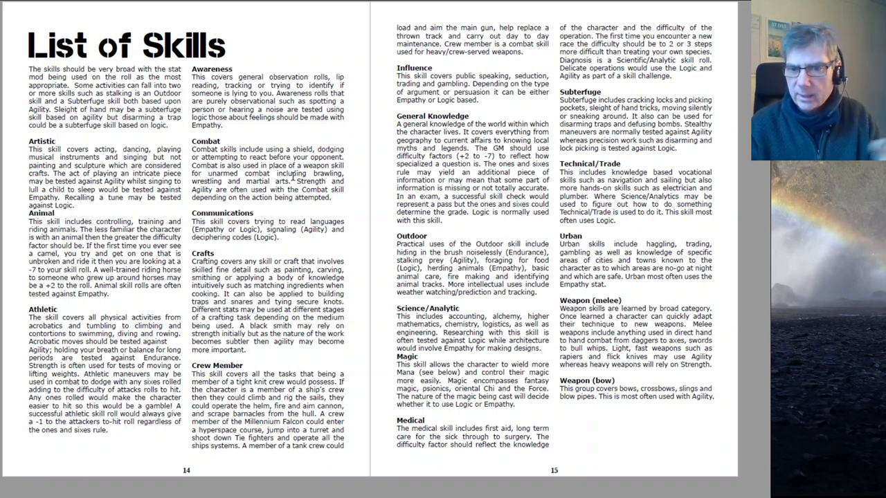
{"action": "mouse_move", "coordinate": [439, 160]}
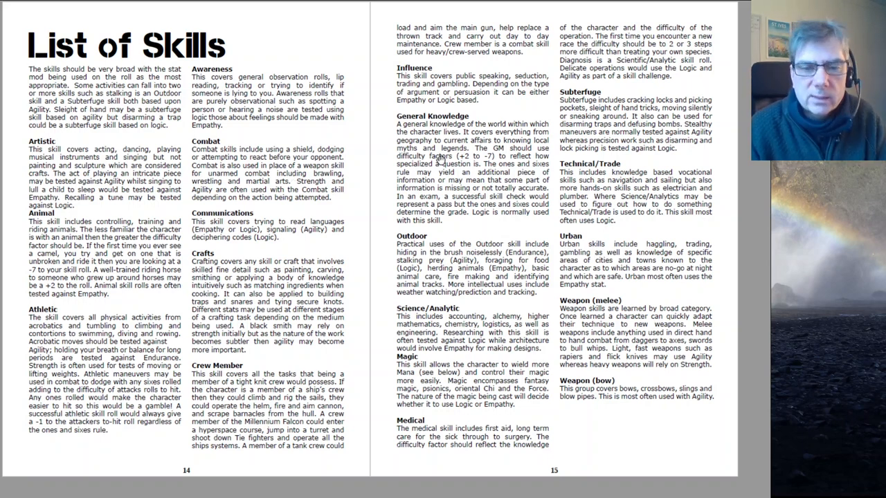
{"action": "mouse_move", "coordinate": [319, 452]}
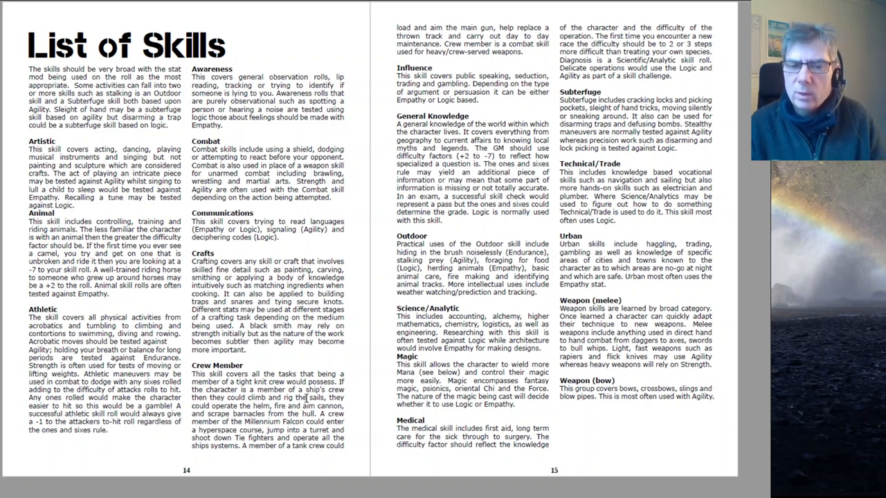
{"action": "scroll", "scroll_direction": "down", "scroll_amount": 3}
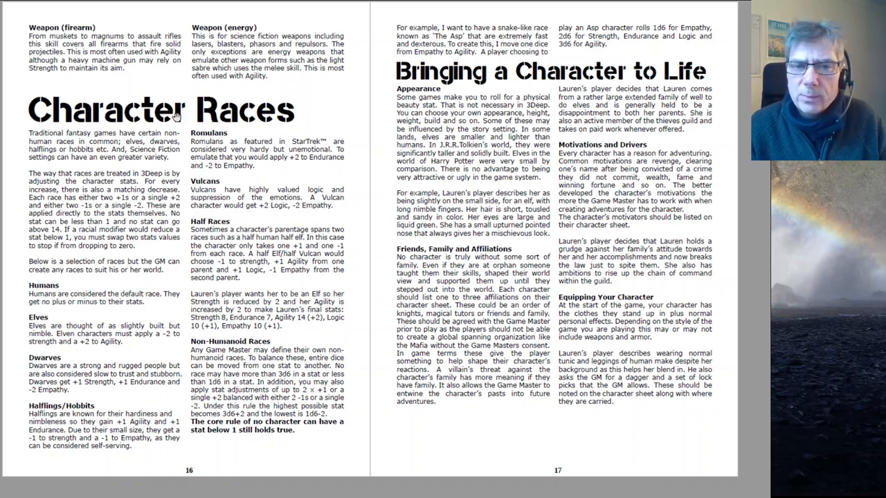
{"action": "mouse_move", "coordinate": [264, 225]}
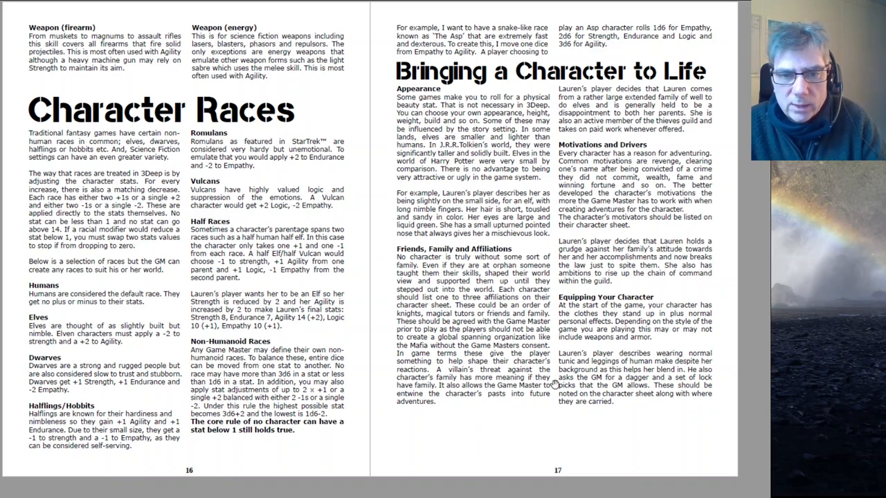
{"action": "mouse_move", "coordinate": [639, 381]}
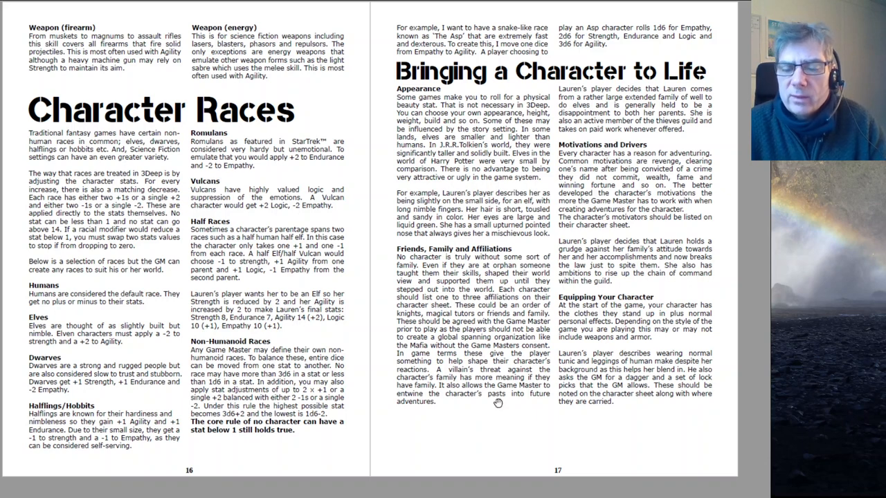
{"action": "mouse_move", "coordinate": [481, 312]}
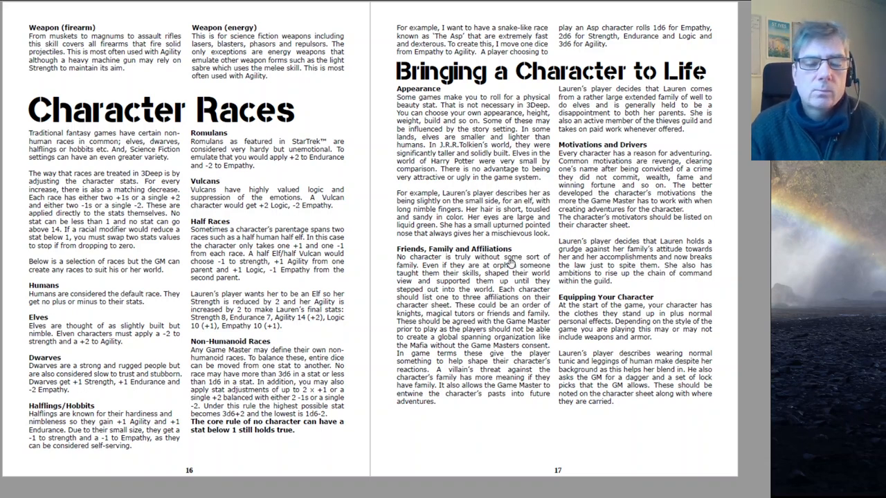
{"action": "mouse_move", "coordinate": [516, 266]}
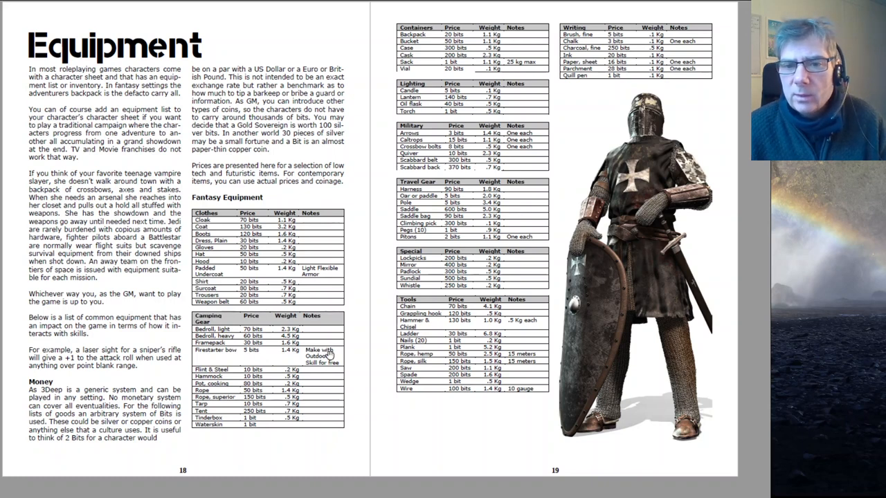
{"action": "mouse_move", "coordinate": [570, 146]}
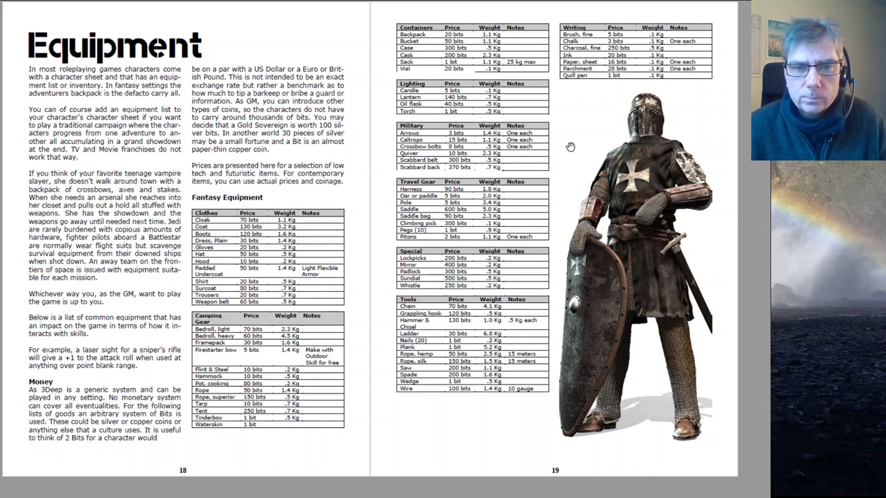
{"action": "mouse_move", "coordinate": [409, 427]}
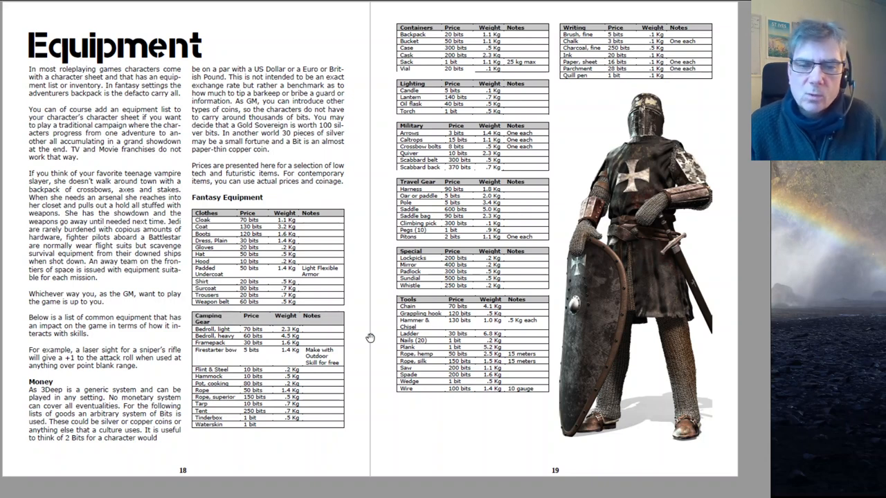
{"action": "mouse_move", "coordinate": [366, 285]}
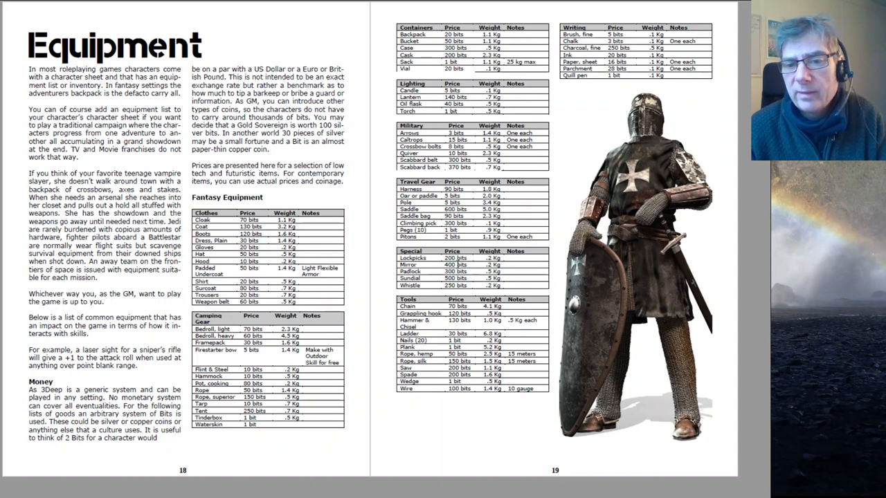
{"action": "scroll", "scroll_direction": "down", "scroll_amount": 3}
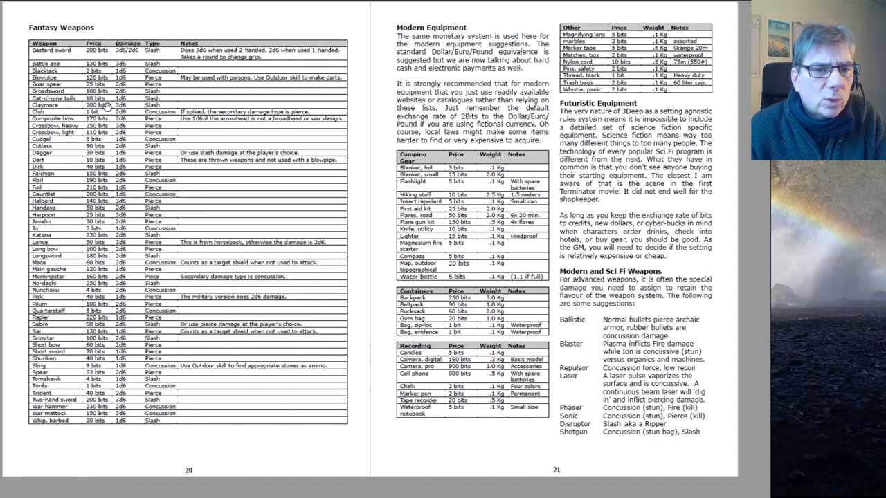
{"action": "mouse_move", "coordinate": [469, 317]}
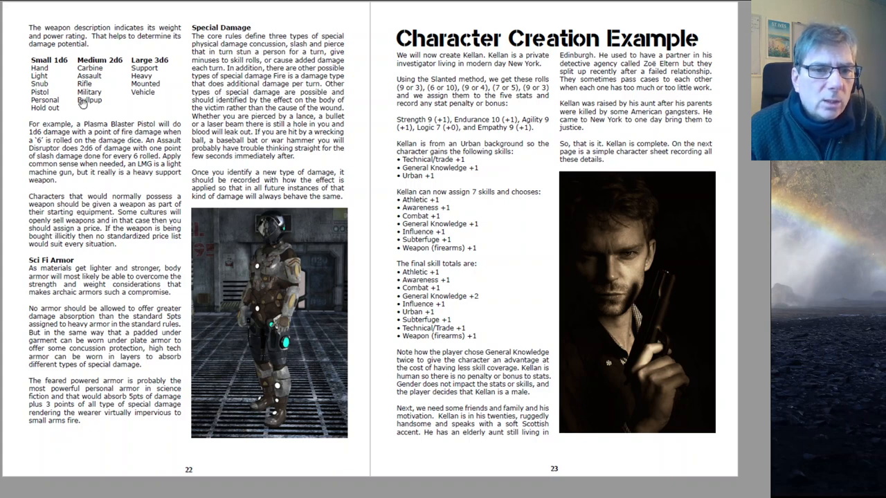
{"action": "mouse_move", "coordinate": [116, 274]}
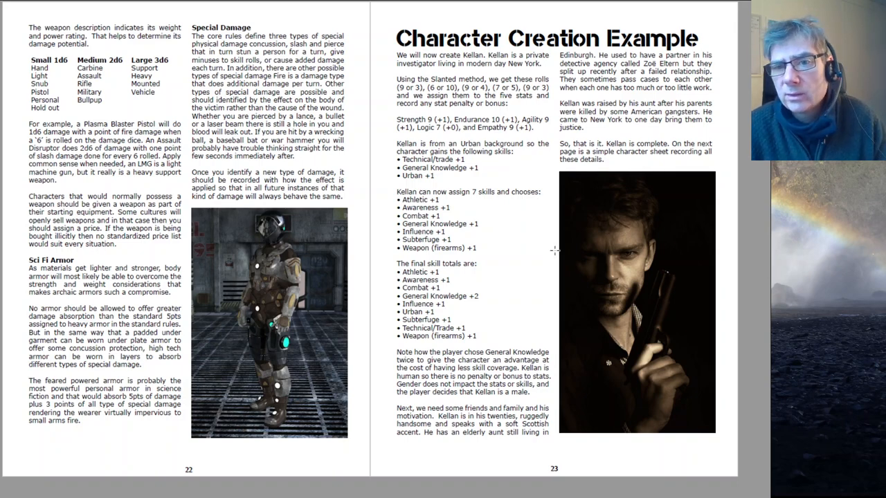
{"action": "scroll", "scroll_direction": "down", "scroll_amount": 3}
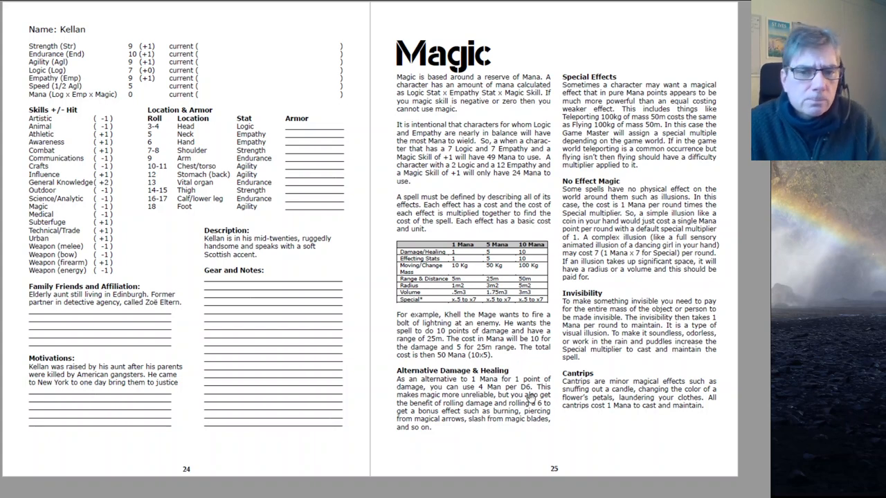
{"action": "mouse_move", "coordinate": [600, 419]}
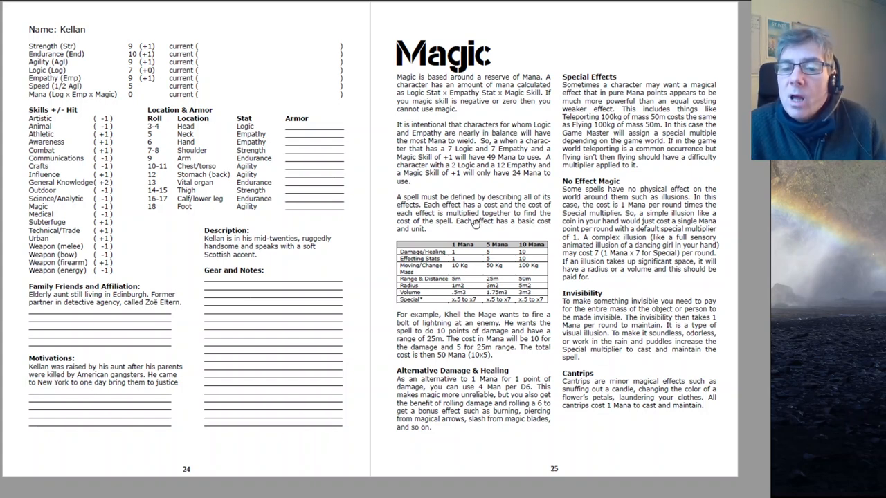
{"action": "mouse_move", "coordinate": [497, 325]}
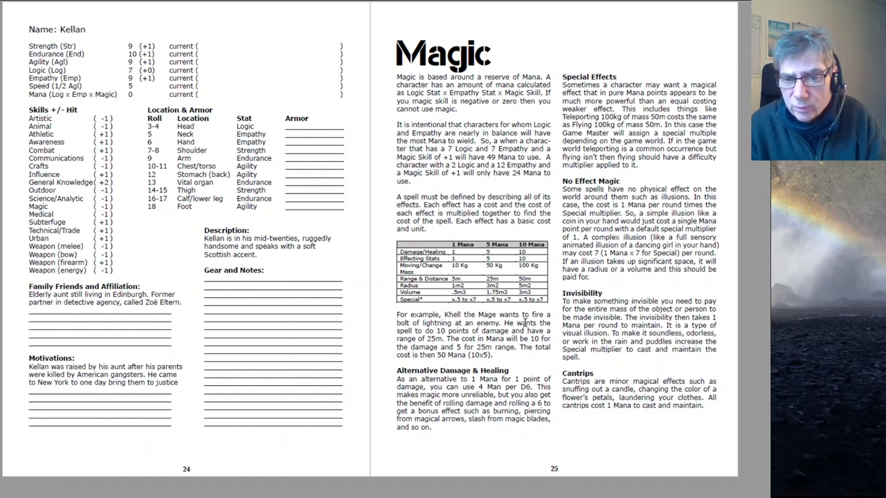
{"action": "mouse_move", "coordinate": [571, 329]}
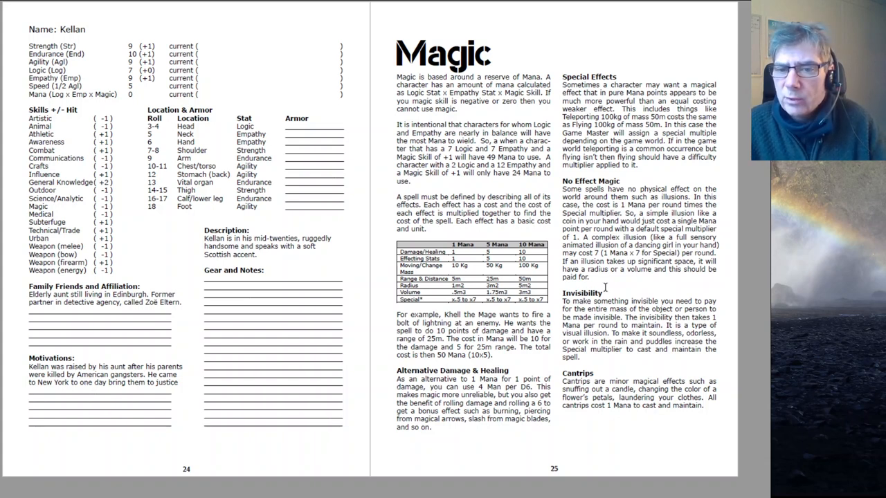
{"action": "mouse_move", "coordinate": [490, 384]}
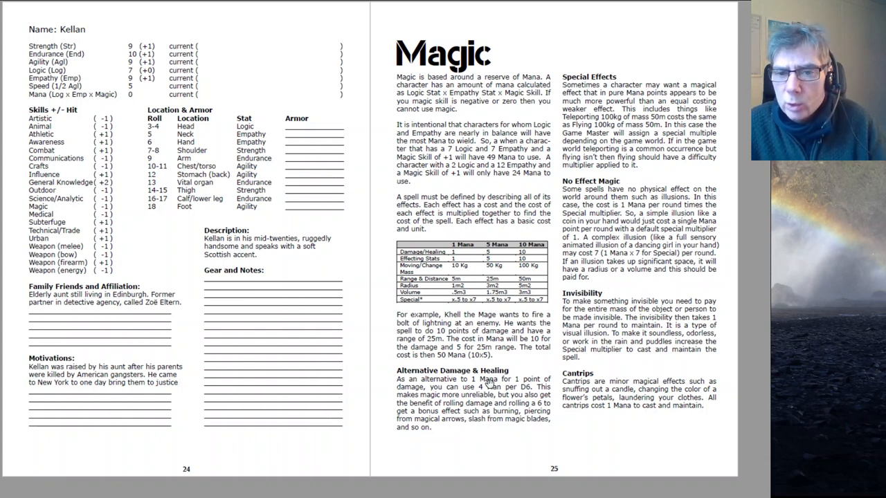
{"action": "mouse_move", "coordinate": [560, 413]}
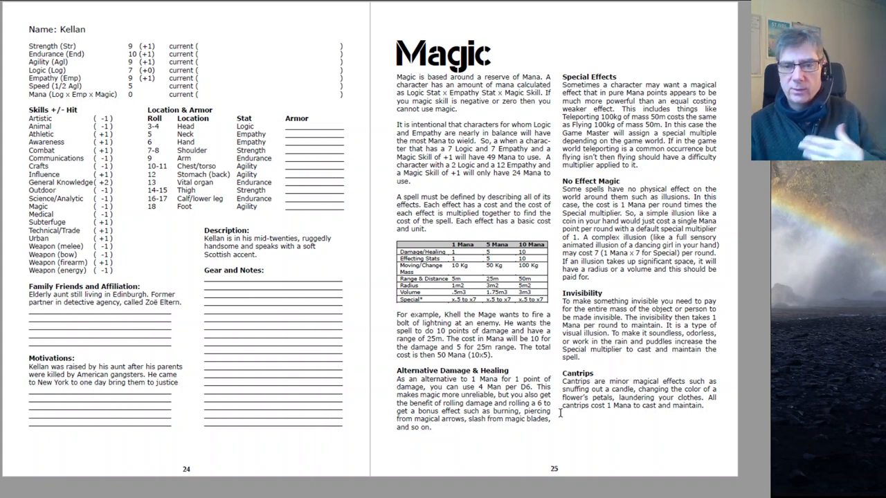
{"action": "mouse_move", "coordinate": [583, 413]}
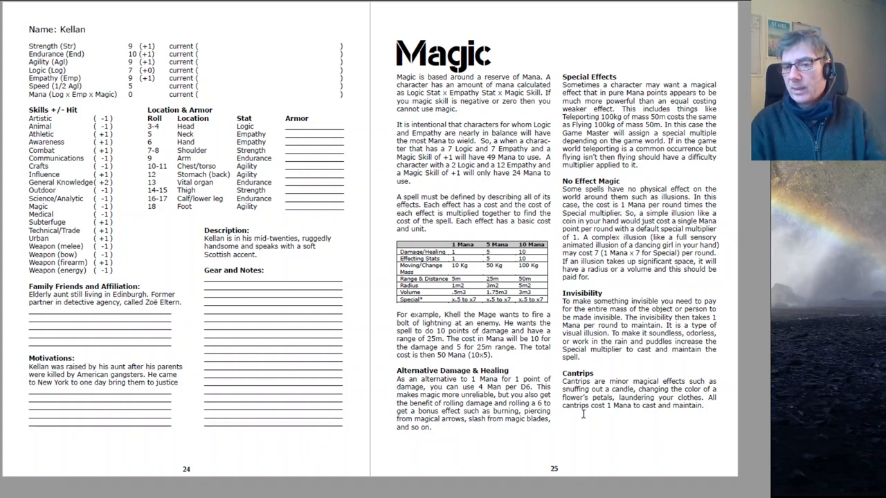
{"action": "mouse_move", "coordinate": [587, 354]}
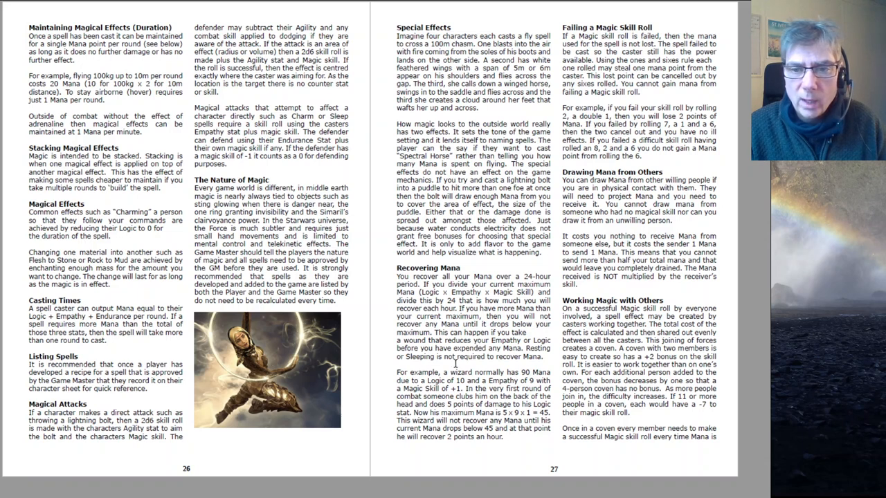
{"action": "mouse_move", "coordinate": [590, 109]}
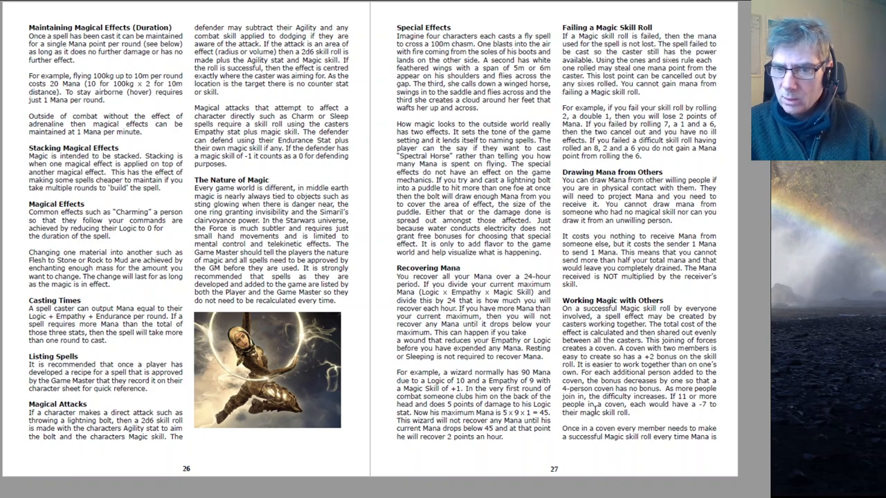
{"action": "scroll", "scroll_direction": "down", "scroll_amount": 3}
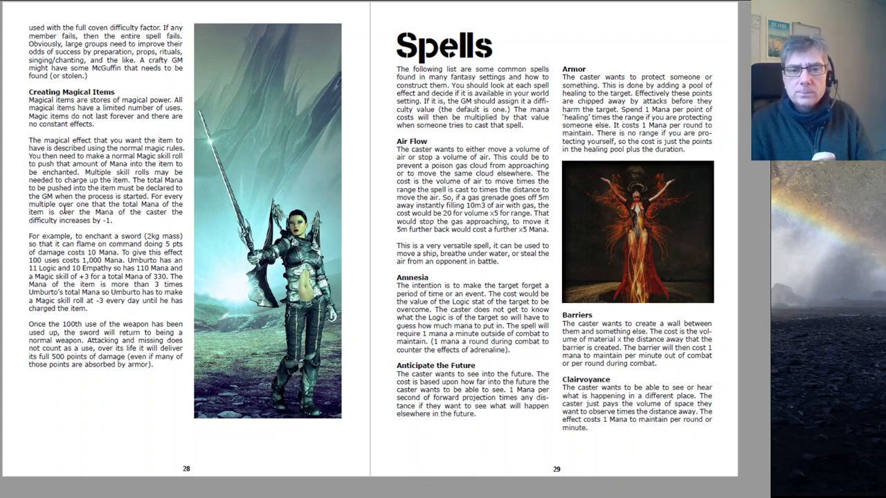
{"action": "mouse_move", "coordinate": [498, 233]}
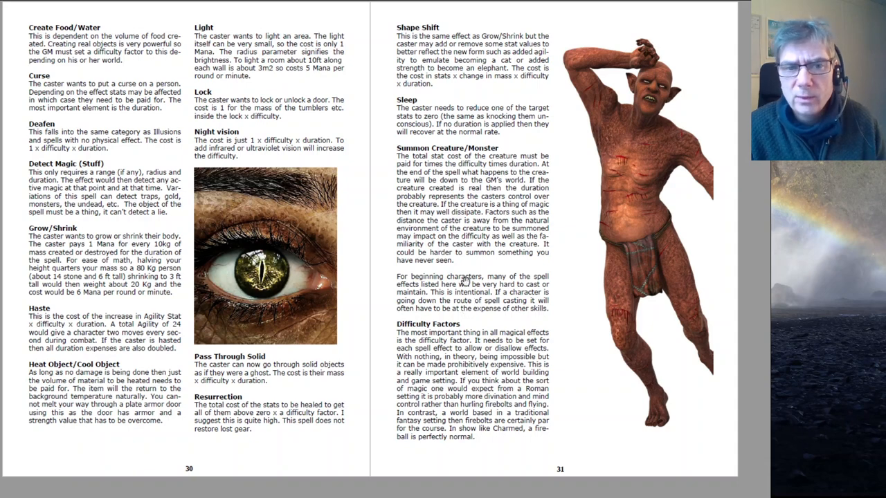
{"action": "scroll", "scroll_direction": "down", "scroll_amount": 3}
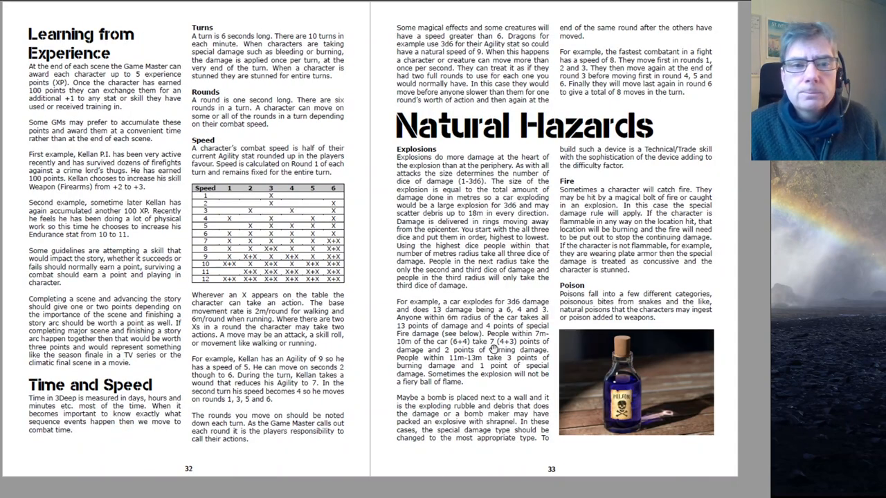
{"action": "mouse_move", "coordinate": [66, 104]}
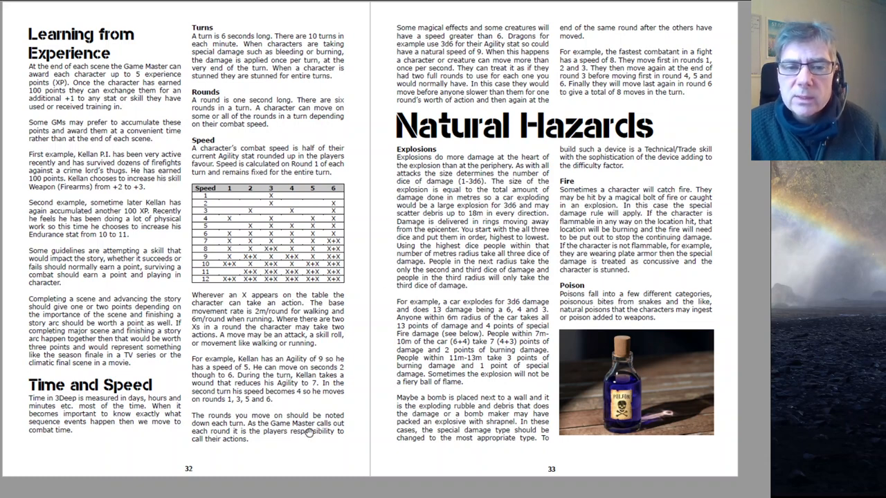
{"action": "mouse_move", "coordinate": [466, 375]}
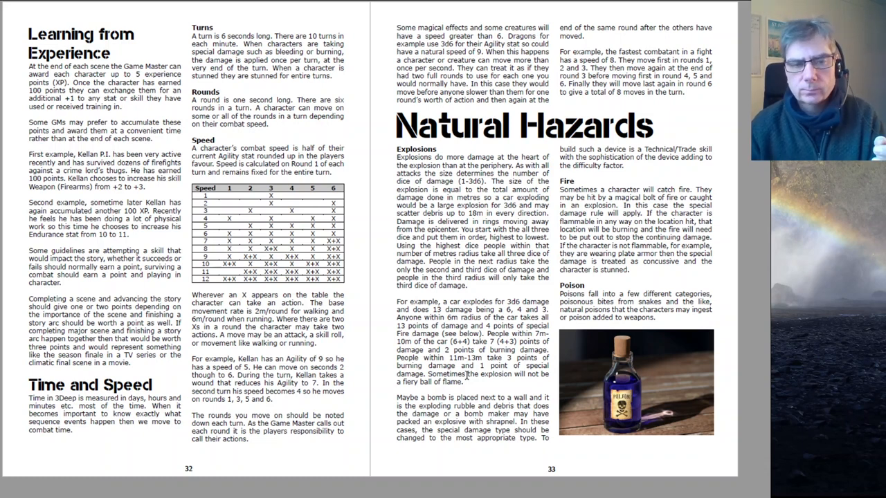
{"action": "mouse_move", "coordinate": [270, 219]}
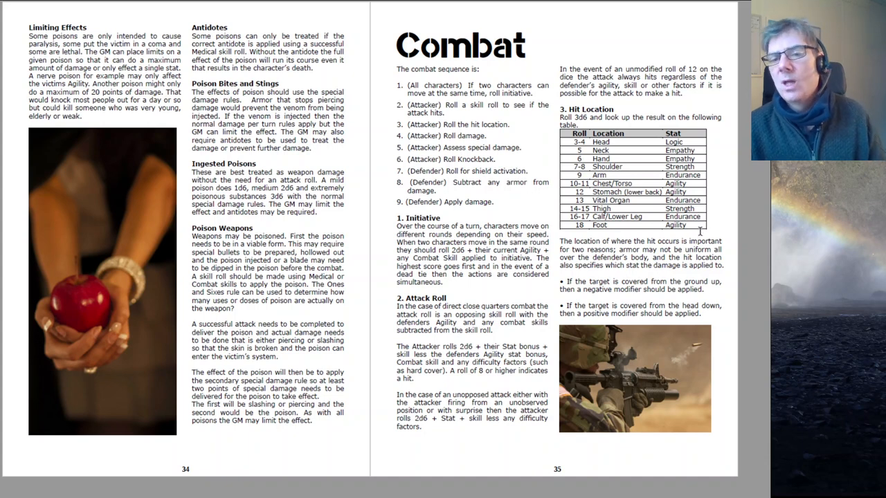
{"action": "mouse_move", "coordinate": [619, 212]}
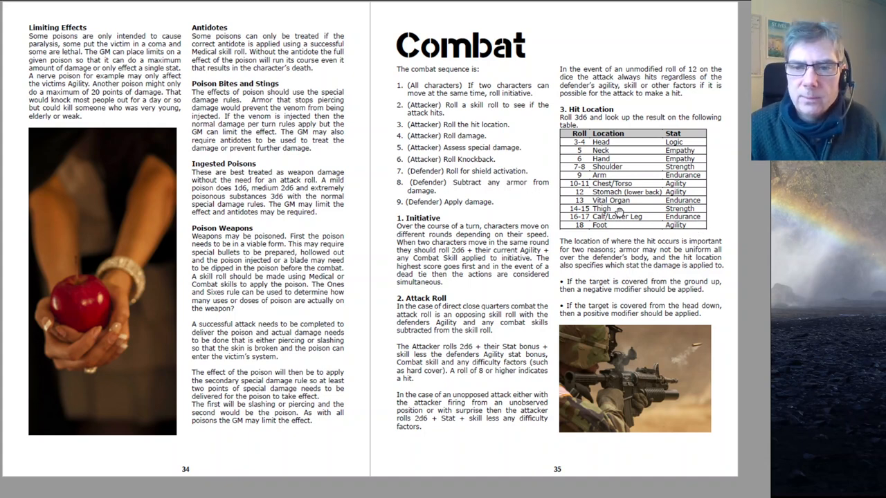
{"action": "mouse_move", "coordinate": [640, 200]}
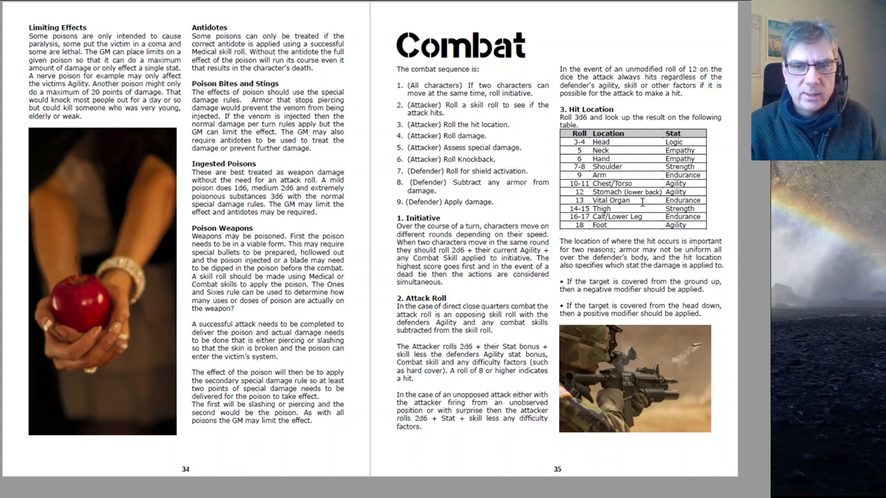
{"action": "mouse_move", "coordinate": [699, 199]}
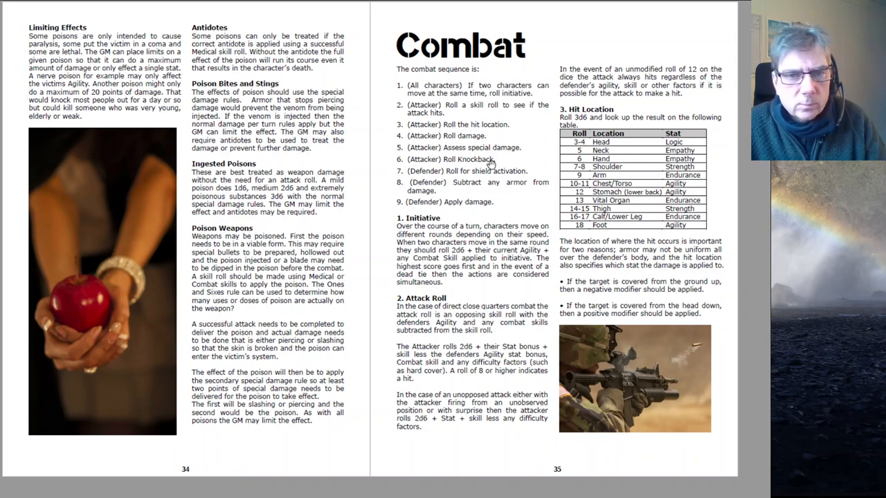
{"action": "scroll", "scroll_direction": "down", "scroll_amount": 3}
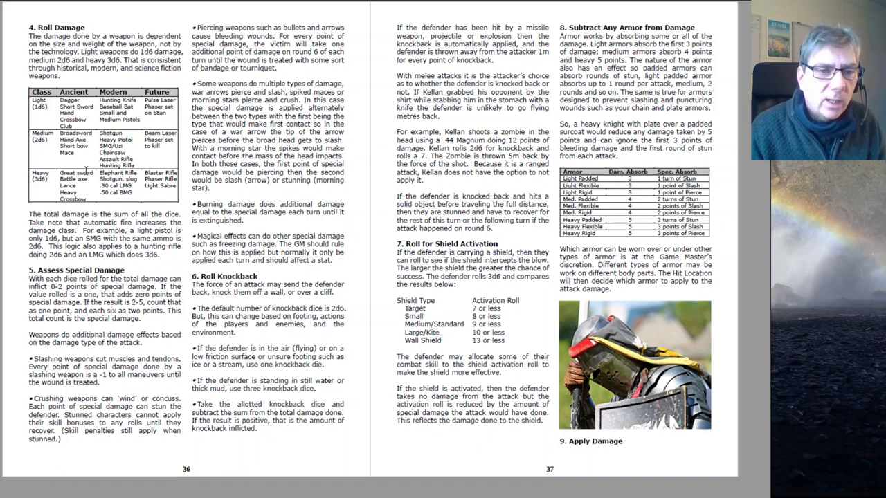
{"action": "mouse_move", "coordinate": [175, 112]}
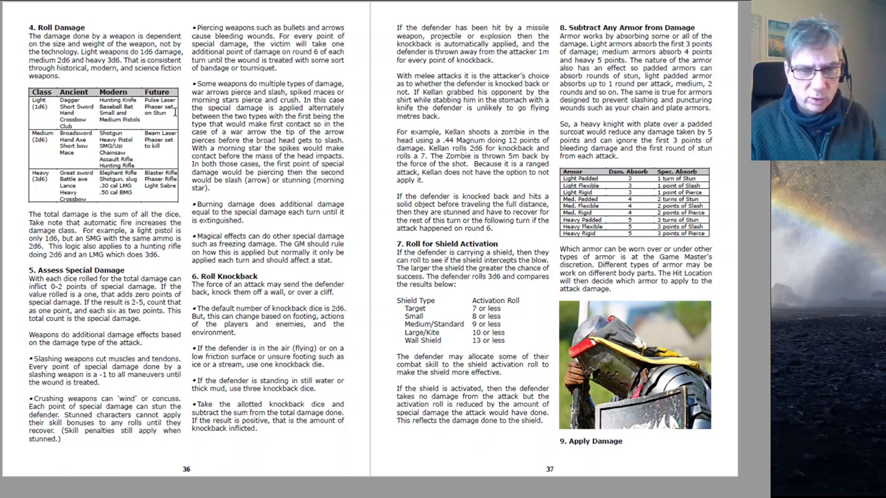
{"action": "mouse_move", "coordinate": [367, 197]}
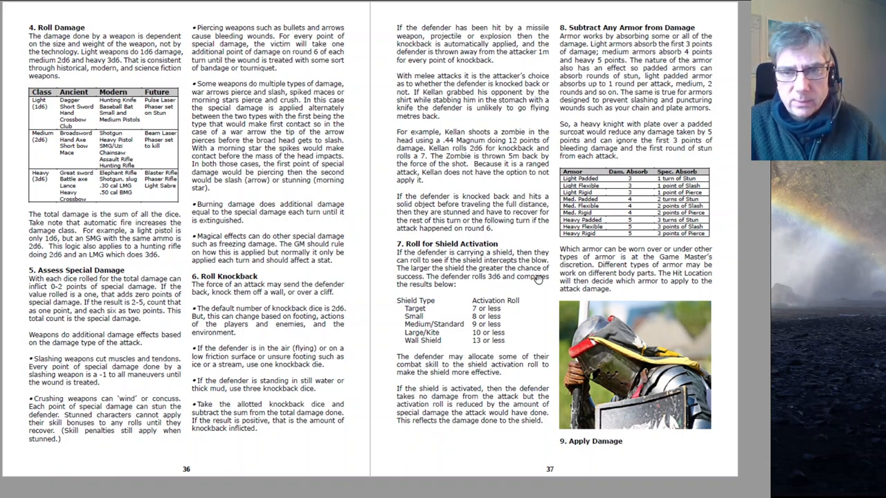
{"action": "scroll", "scroll_direction": "down", "scroll_amount": 3}
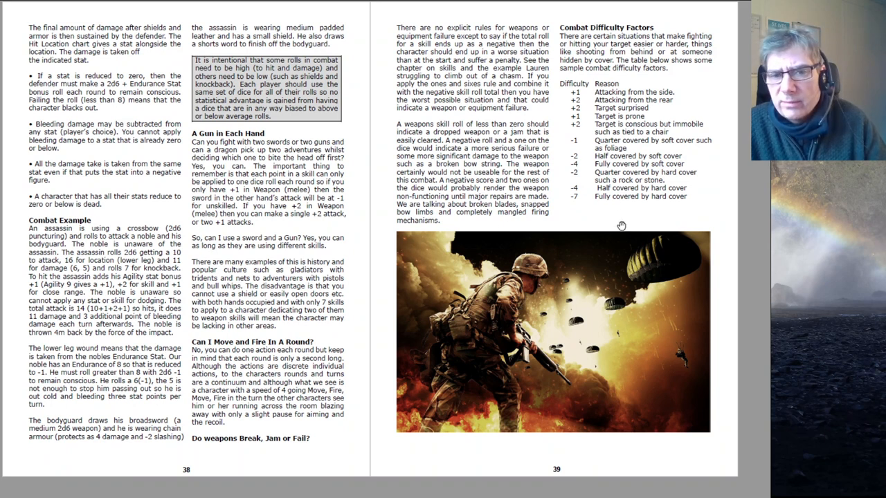
{"action": "mouse_move", "coordinate": [495, 207]}
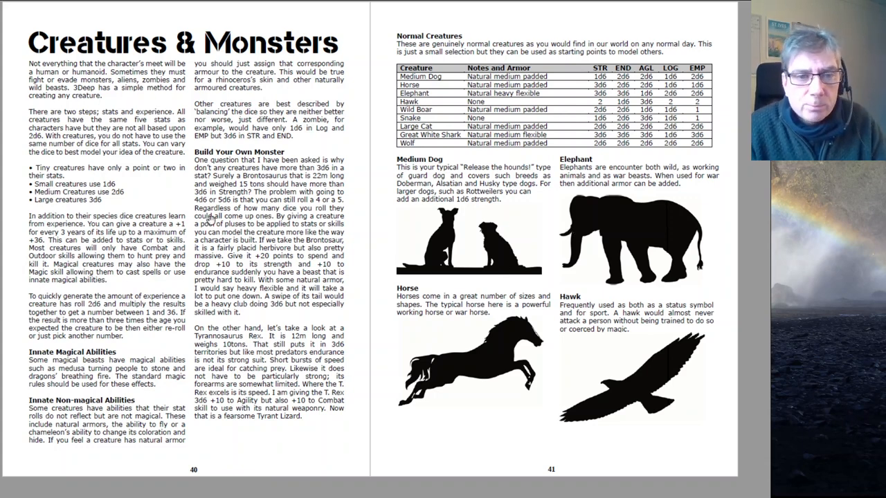
{"action": "mouse_move", "coordinate": [509, 122]}
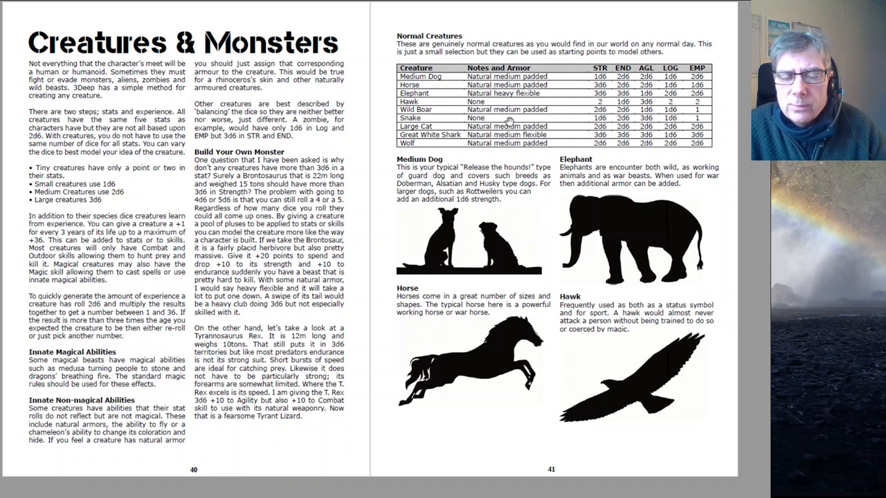
{"action": "mouse_move", "coordinate": [463, 365]}
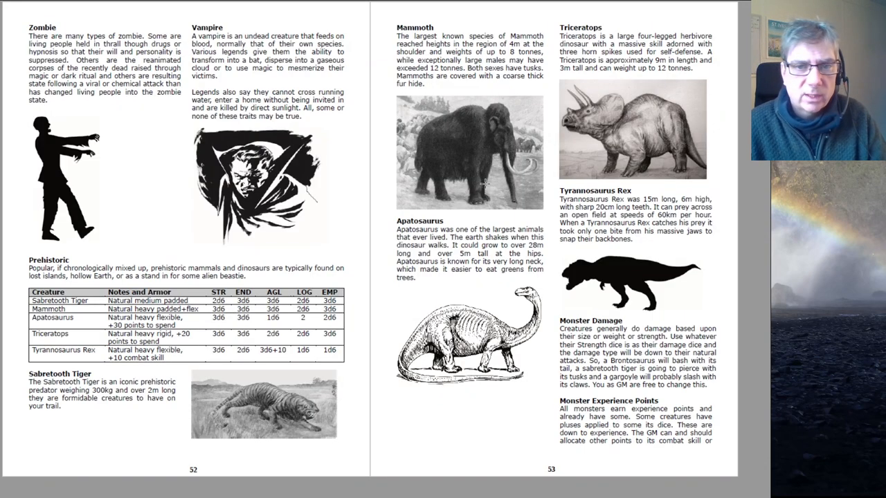
{"action": "scroll", "scroll_direction": "down", "scroll_amount": 3}
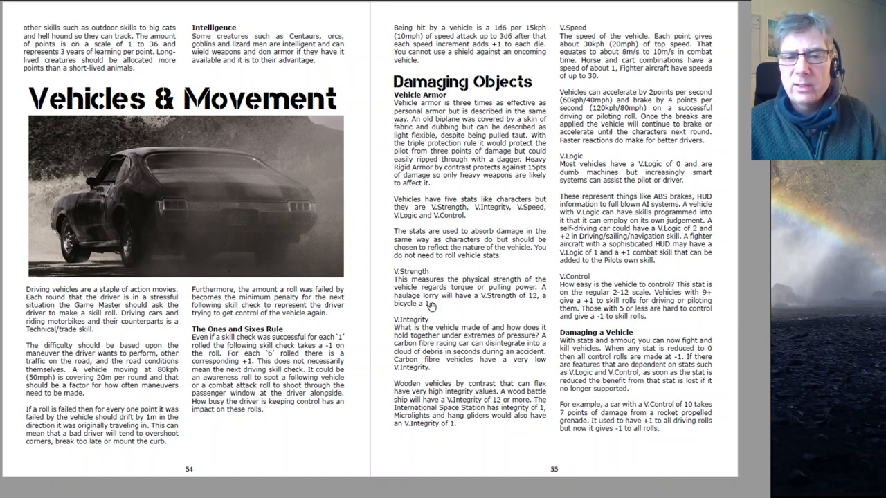
{"action": "mouse_move", "coordinate": [543, 192]}
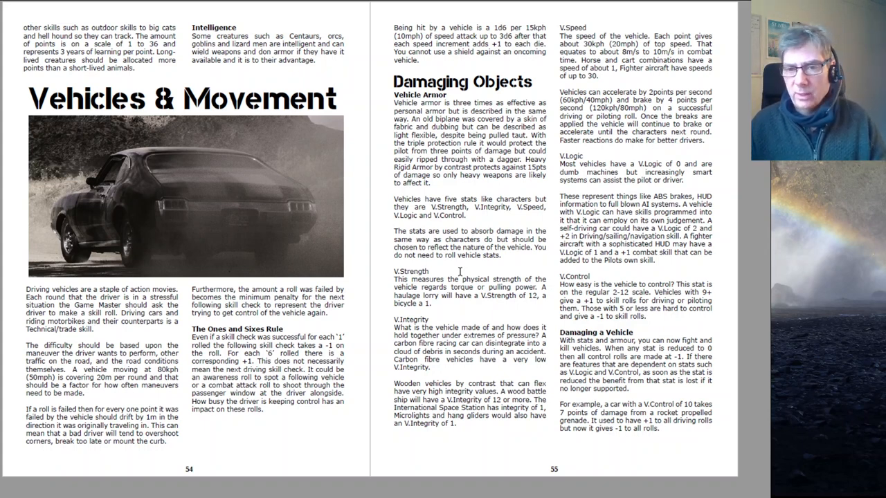
{"action": "mouse_move", "coordinate": [538, 247]}
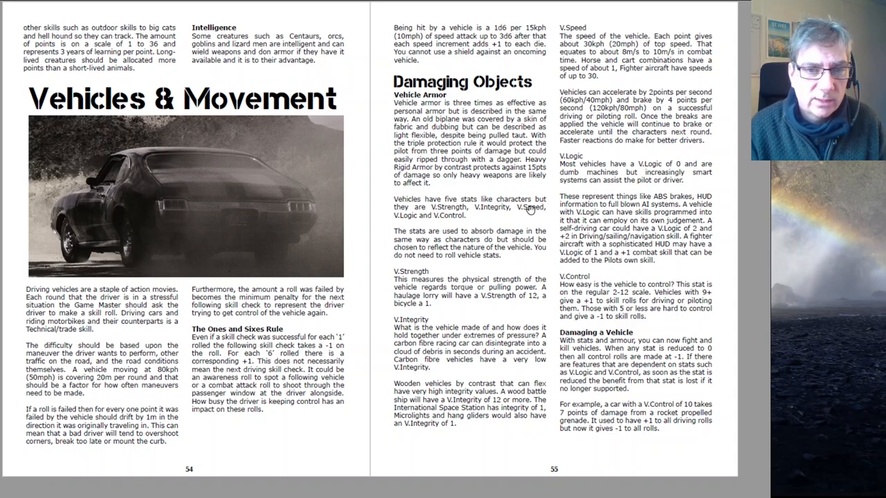
{"action": "scroll", "scroll_direction": "down", "scroll_amount": 3}
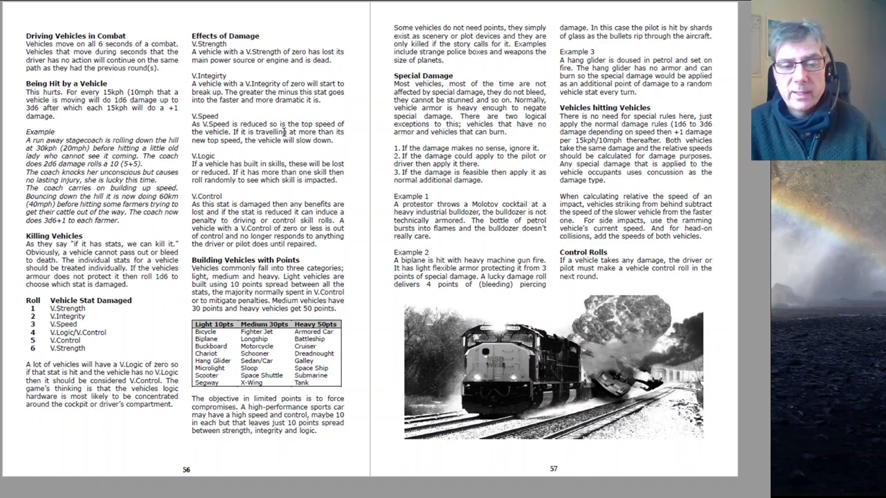
{"action": "mouse_move", "coordinate": [99, 310]}
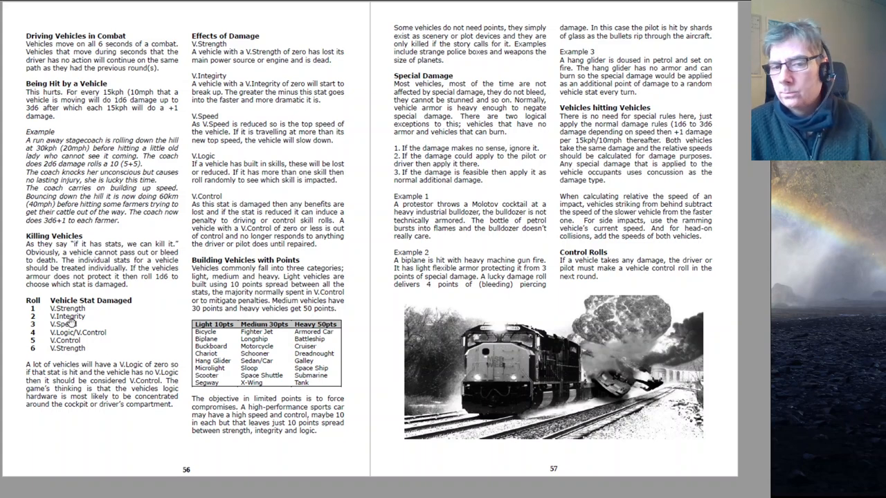
{"action": "mouse_move", "coordinate": [249, 201]}
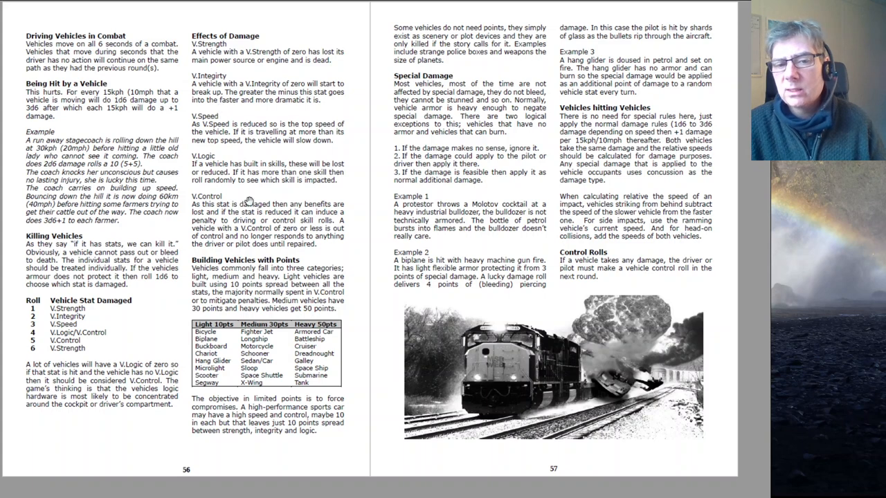
{"action": "mouse_move", "coordinate": [377, 339]}
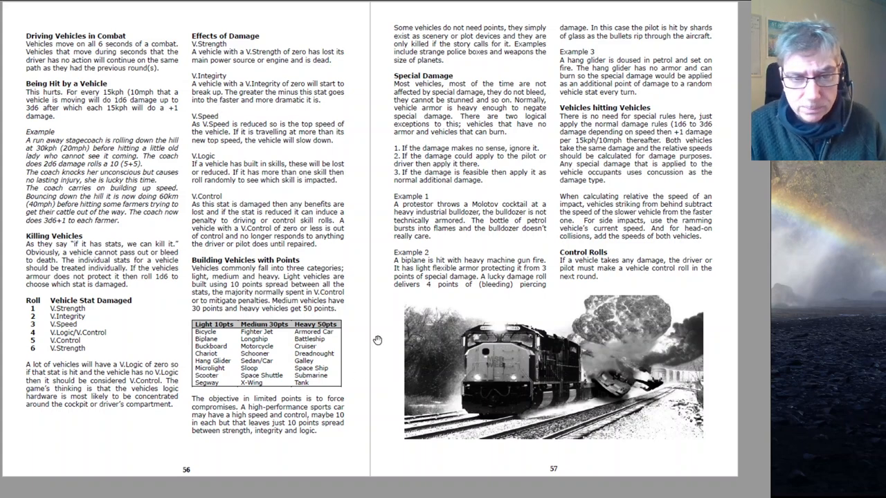
{"action": "mouse_move", "coordinate": [283, 373]}
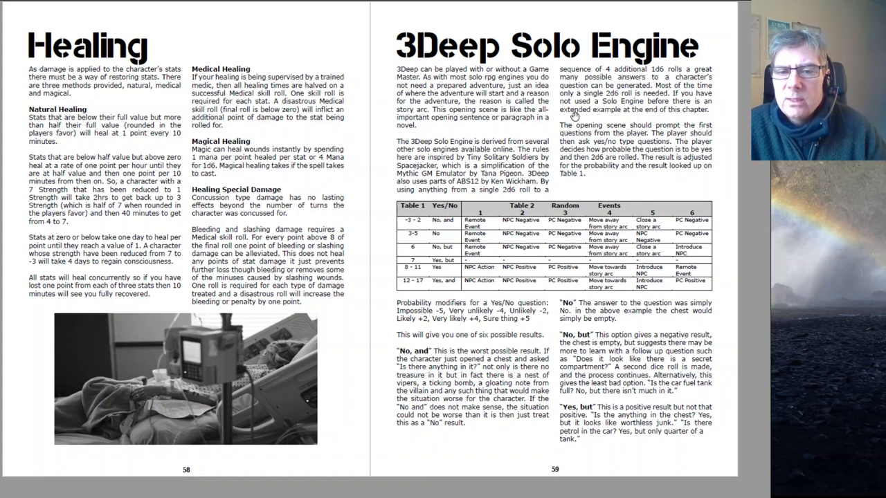
{"action": "mouse_move", "coordinate": [446, 238]}
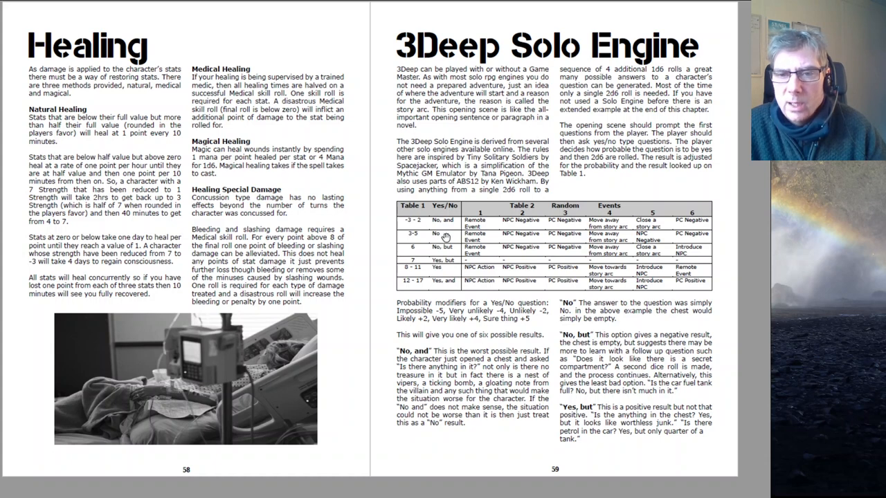
{"action": "mouse_move", "coordinate": [554, 317]}
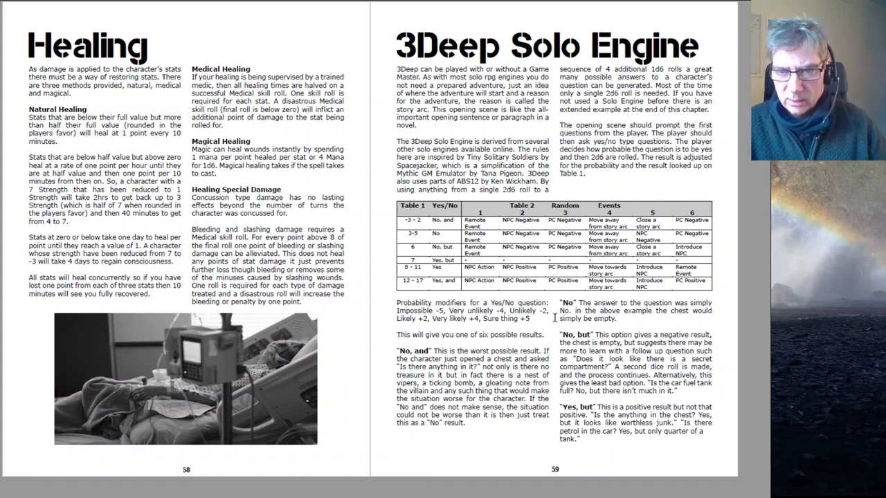
{"action": "mouse_move", "coordinate": [564, 234]}
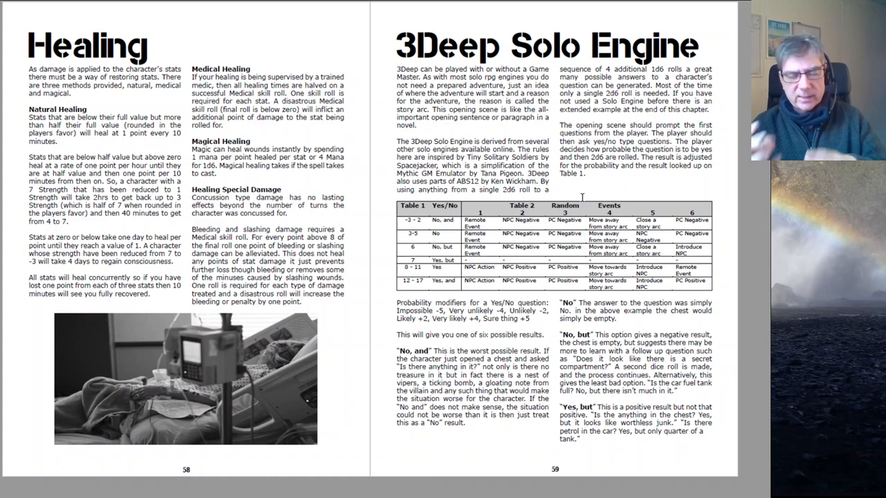
{"action": "mouse_move", "coordinate": [618, 147]}
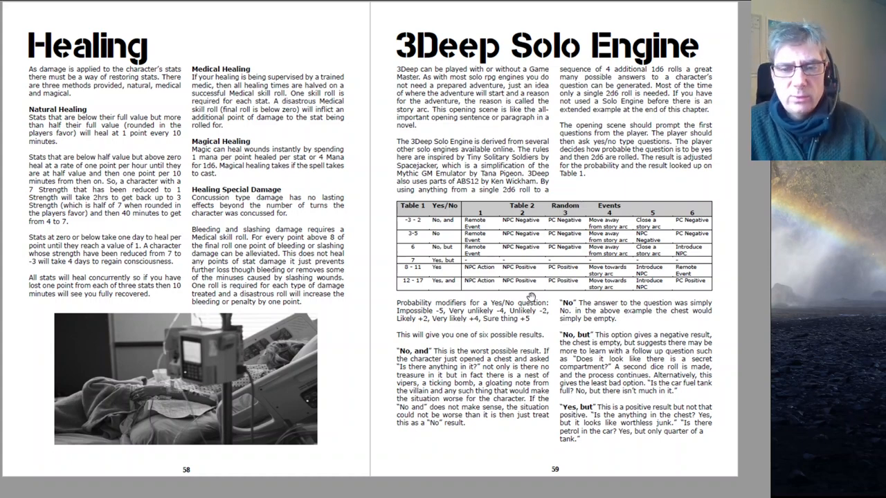
{"action": "mouse_move", "coordinate": [610, 180]}
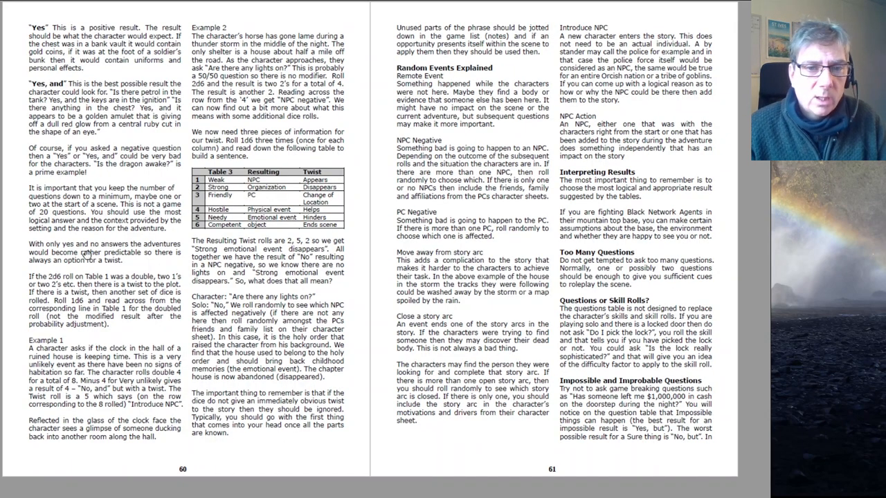
{"action": "mouse_move", "coordinate": [511, 183]}
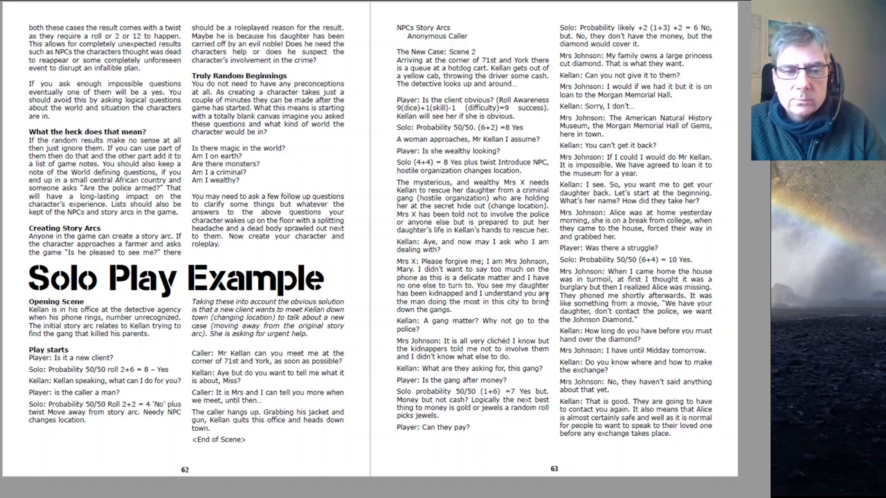
{"action": "mouse_move", "coordinate": [548, 291]}
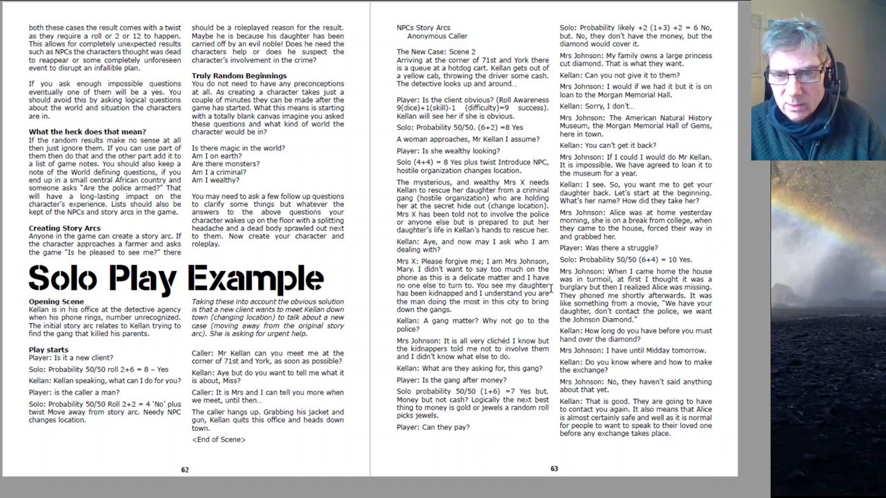
{"action": "mouse_move", "coordinate": [413, 357]}
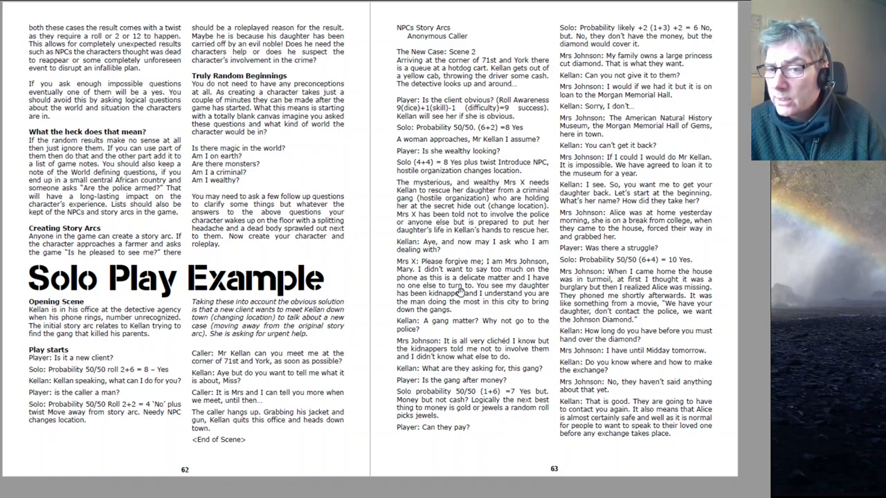
{"action": "mouse_move", "coordinate": [491, 268]}
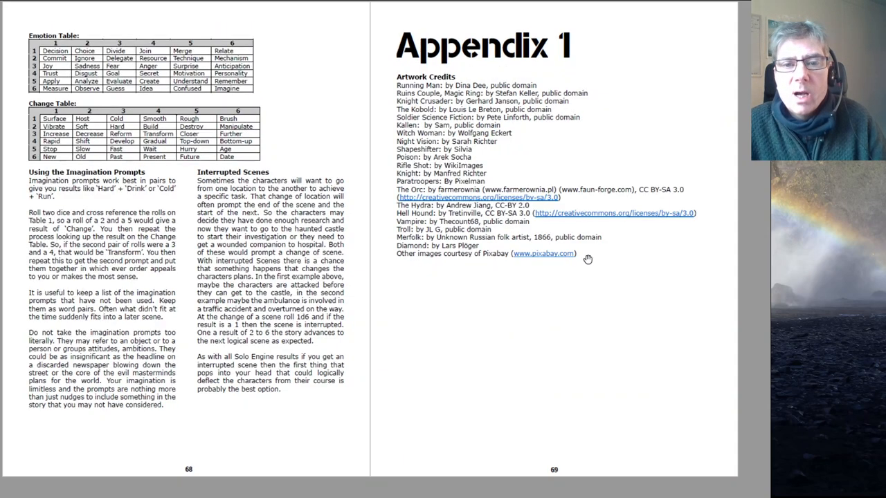
{"action": "scroll", "scroll_direction": "down", "scroll_amount": 3}
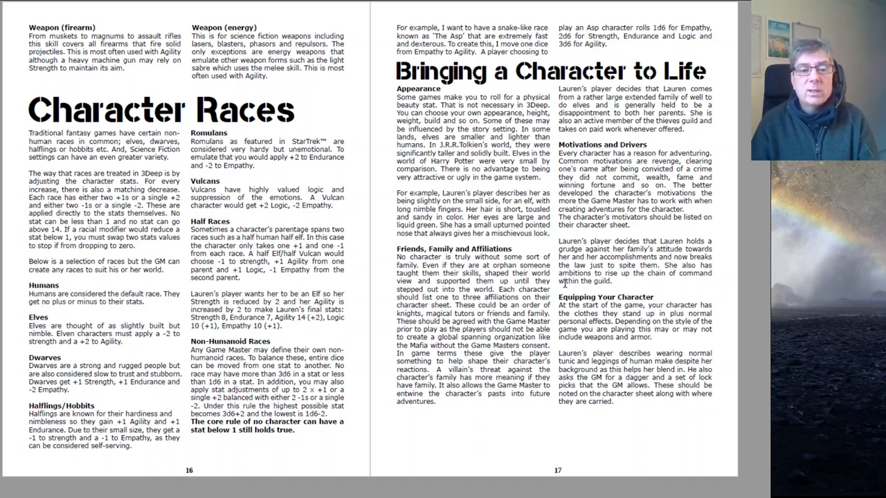
{"action": "mouse_move", "coordinate": [619, 74]}
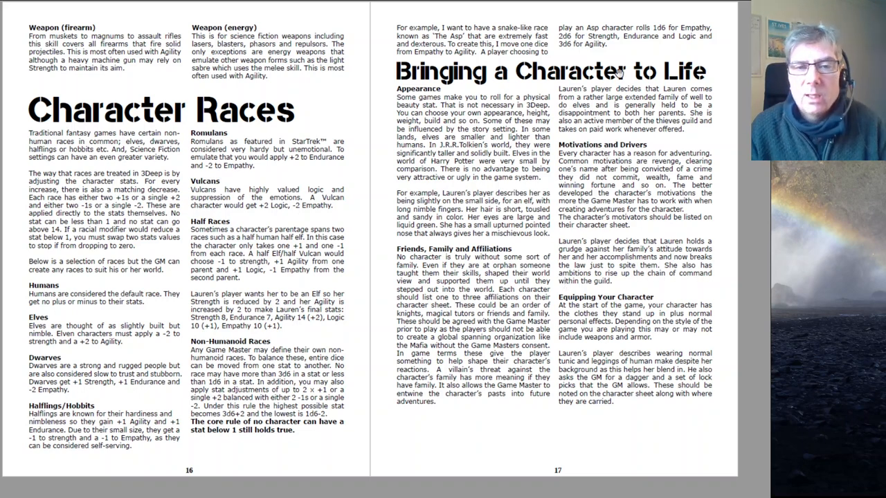